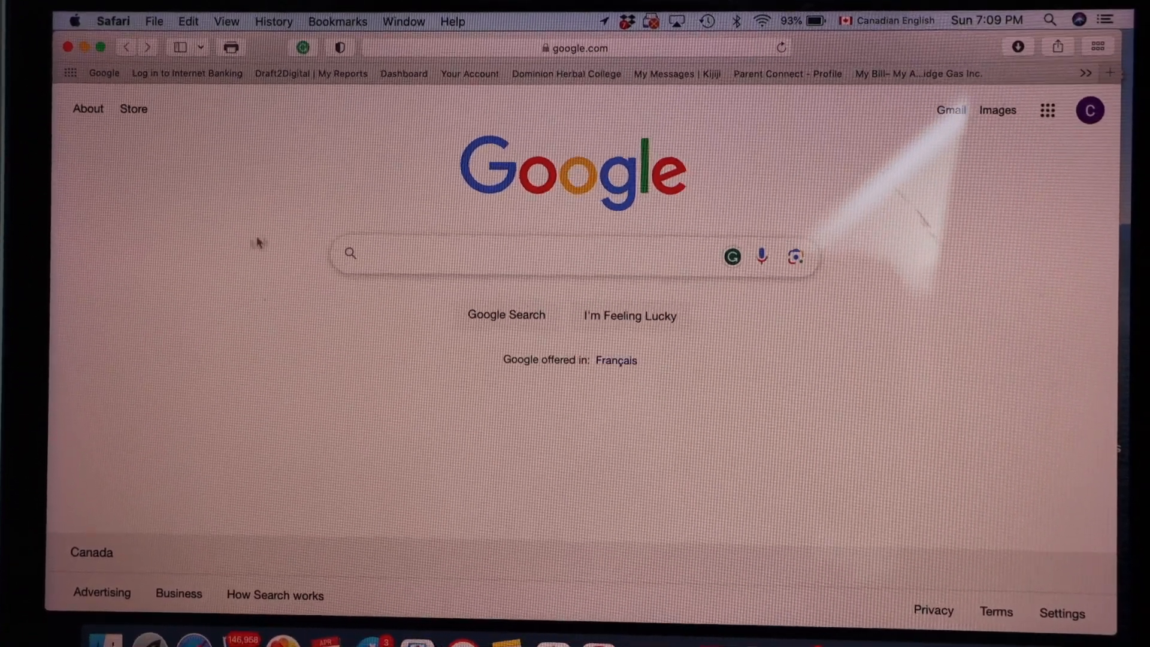
- Search Google for "canon ij setup" to find Canon's official setup pages
{"action": "left_click", "coordinate": [514, 252]}
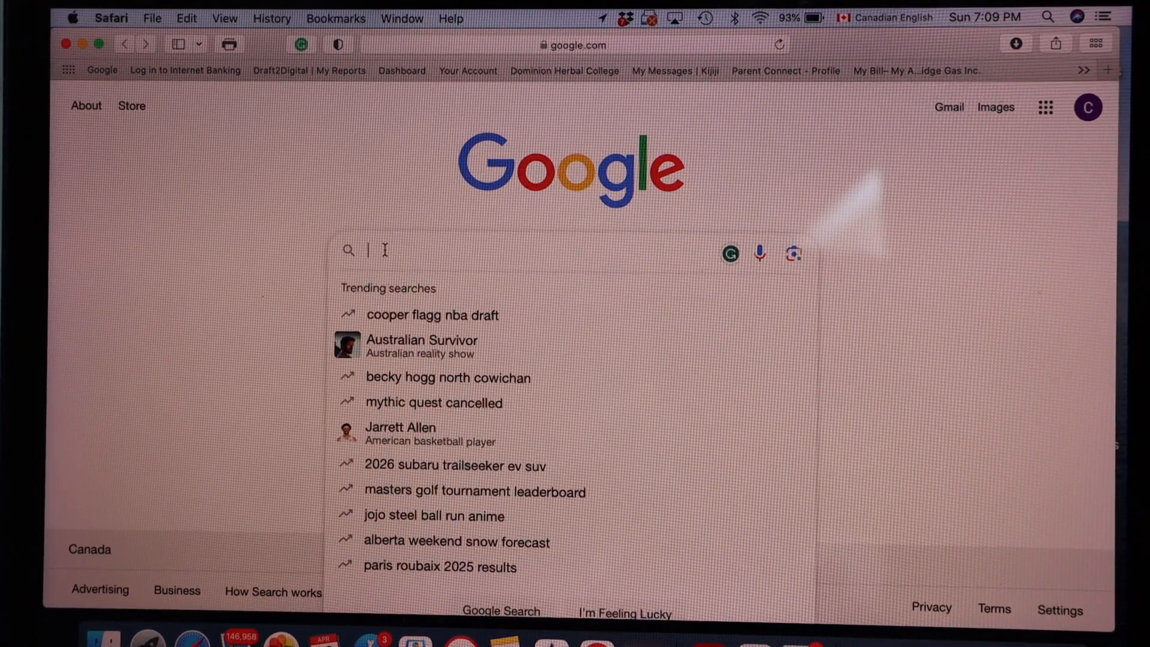
{"action": "type", "text": "can"}
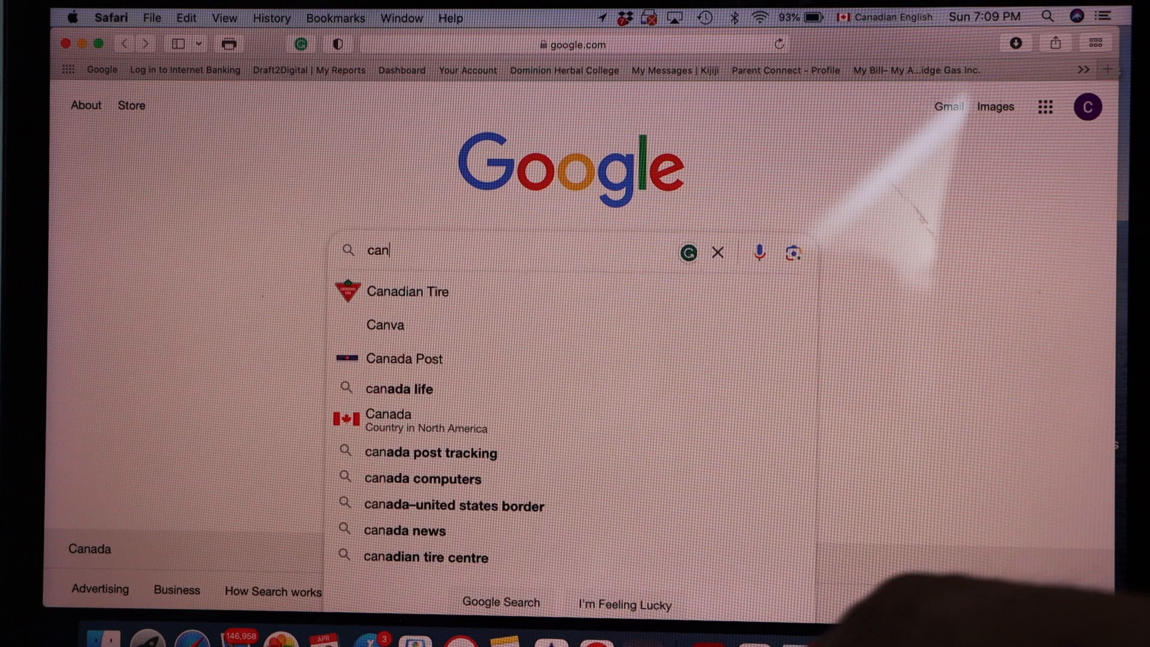
{"action": "type", "text": "canon ij setup"}
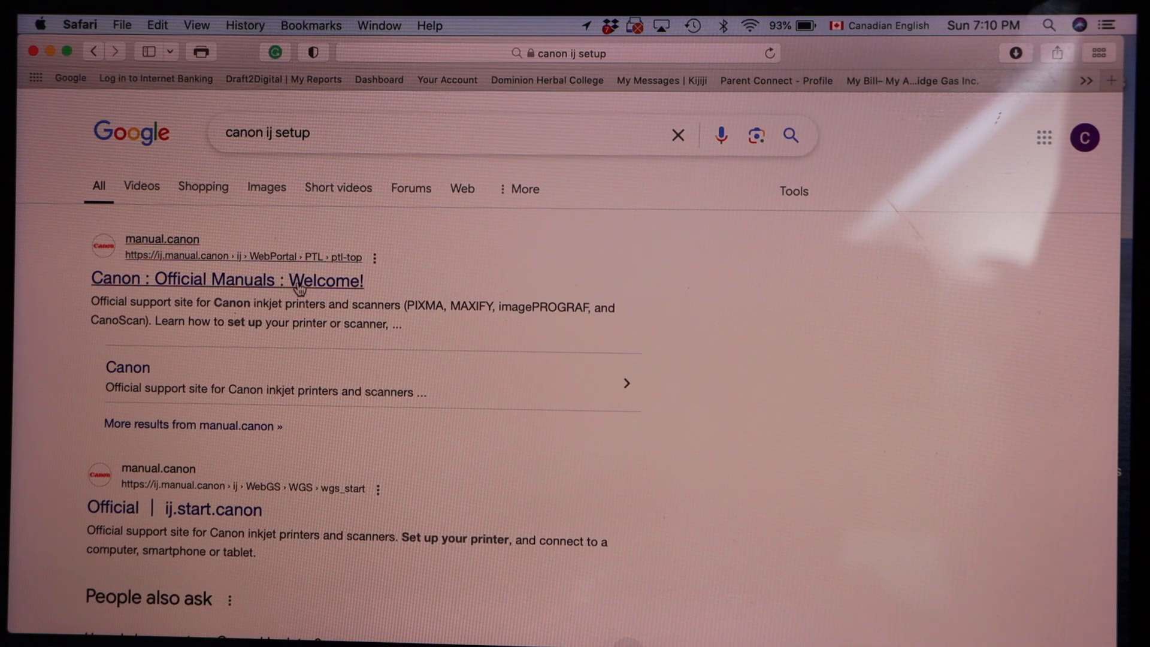
- Go to Canon's official manuals site and start the Set Up (Start Here) guide
{"action": "left_click", "coordinate": [226, 279]}
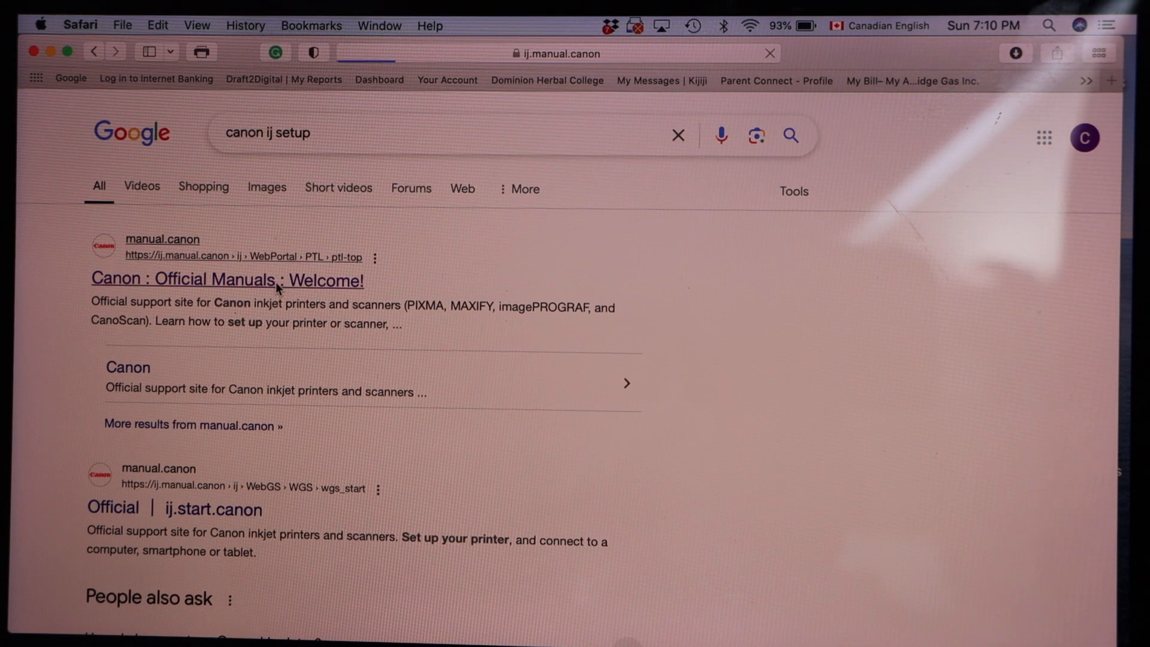
{"action": "left_click", "coordinate": [227, 280]}
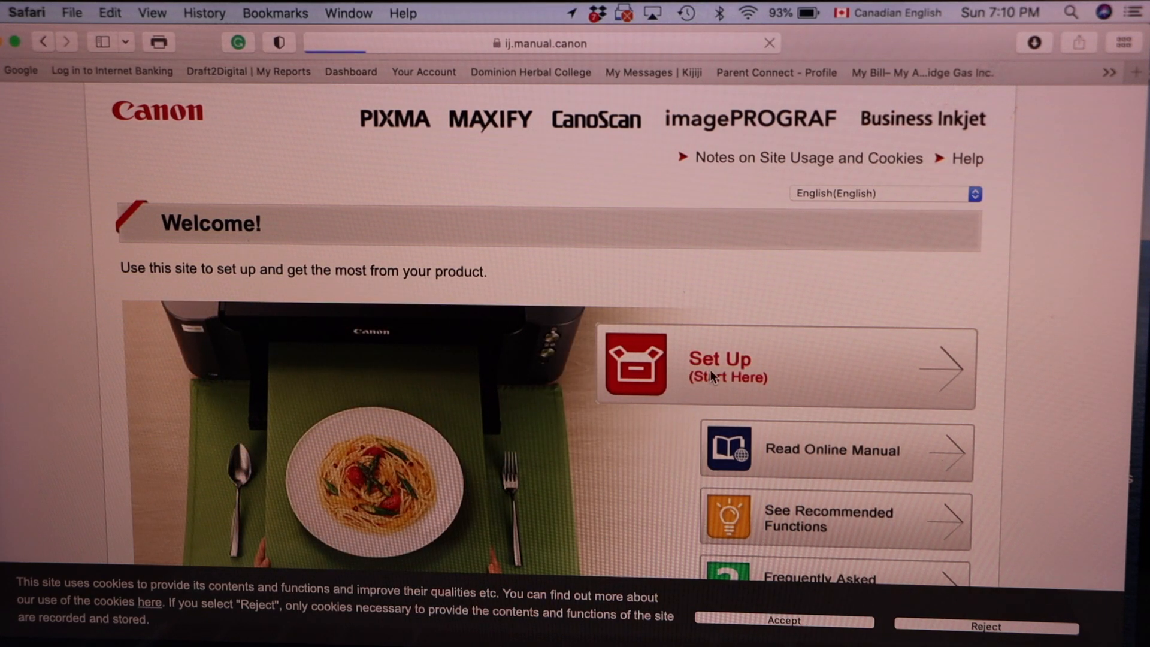
{"action": "left_click", "coordinate": [708, 367]}
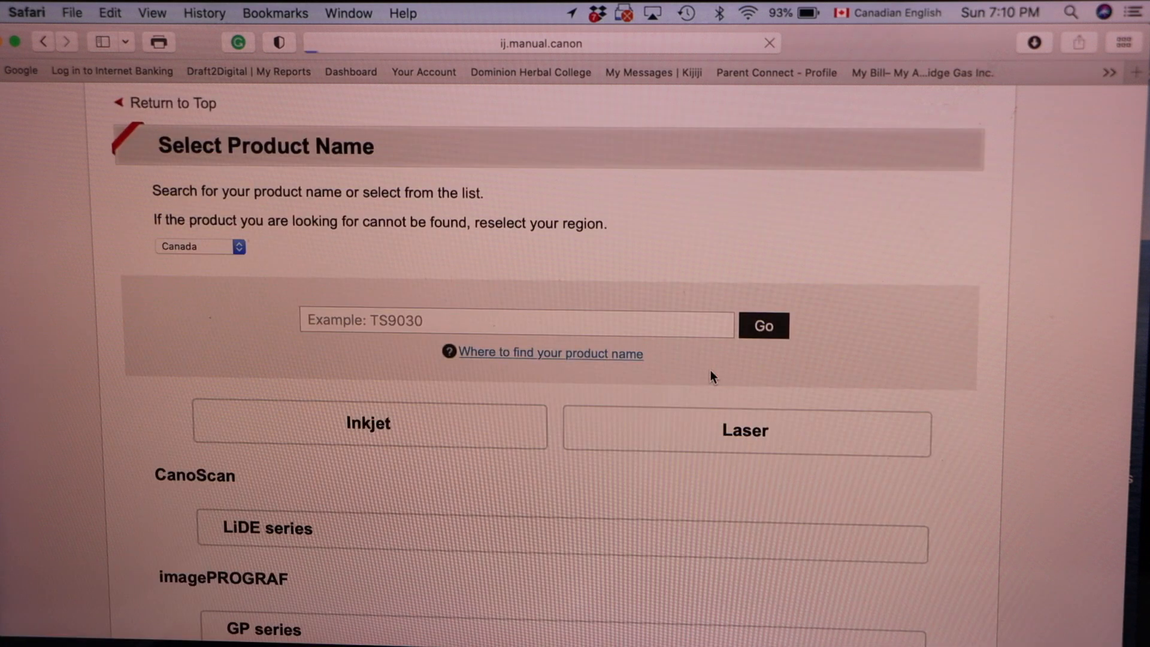
{"action": "scroll", "scroll_direction": "down", "scroll_amount": 3}
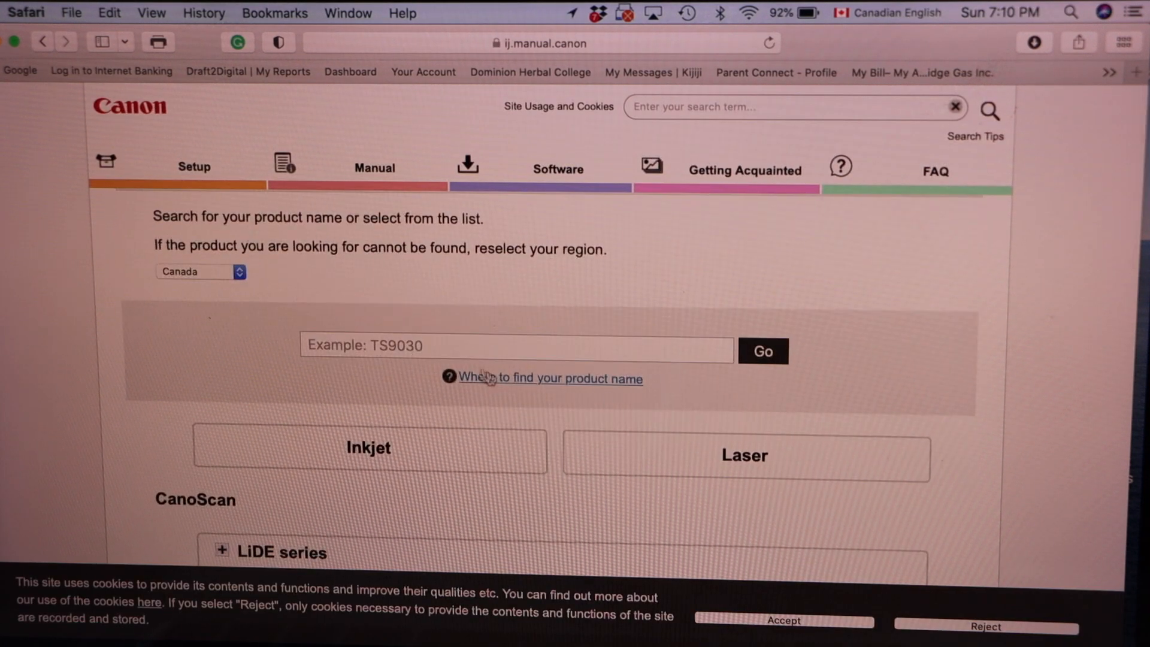
- Look up the TS3725 model and bring up its setup page
{"action": "type", "text": "t"}
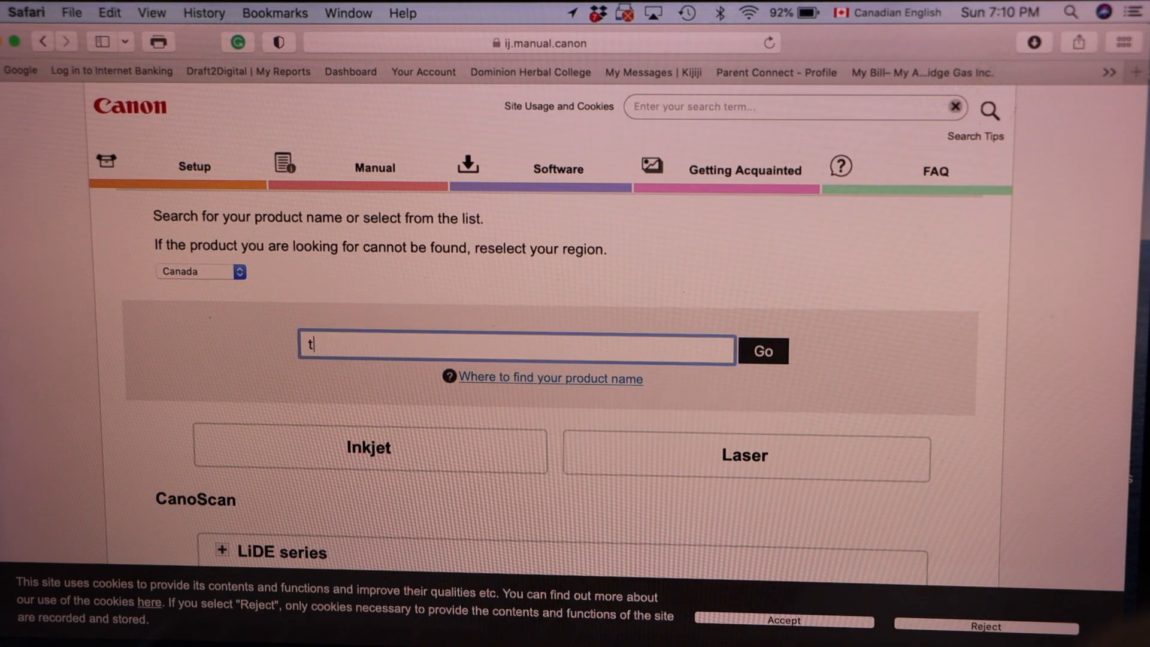
{"action": "type", "text": "s372"}
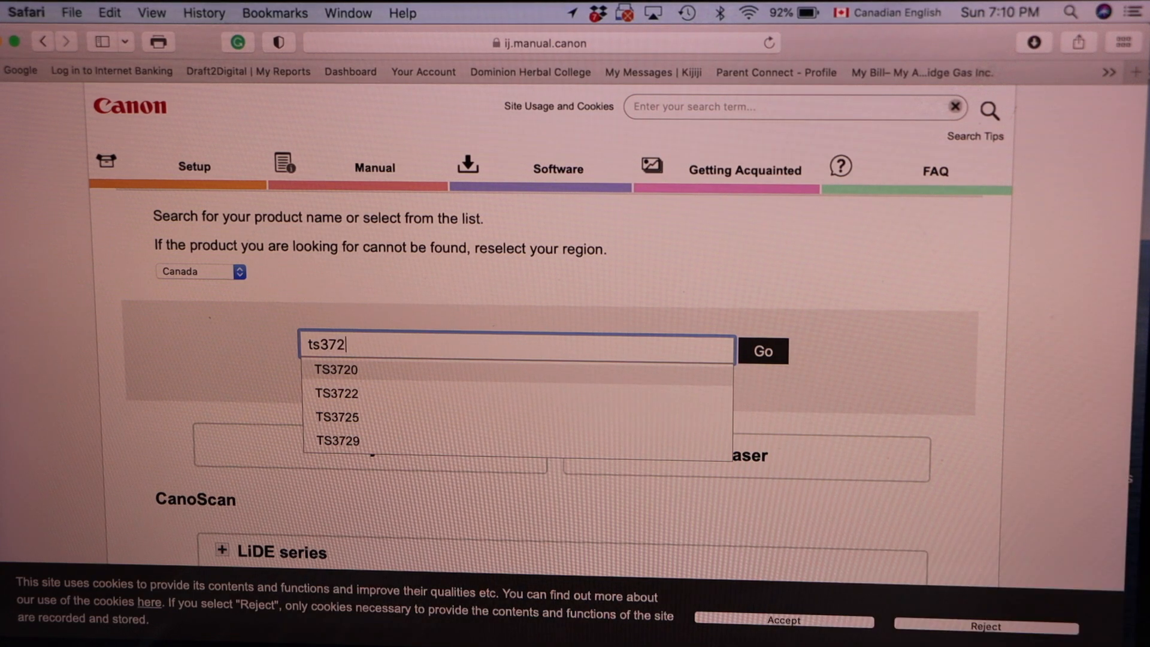
{"action": "left_click", "coordinate": [337, 417]}
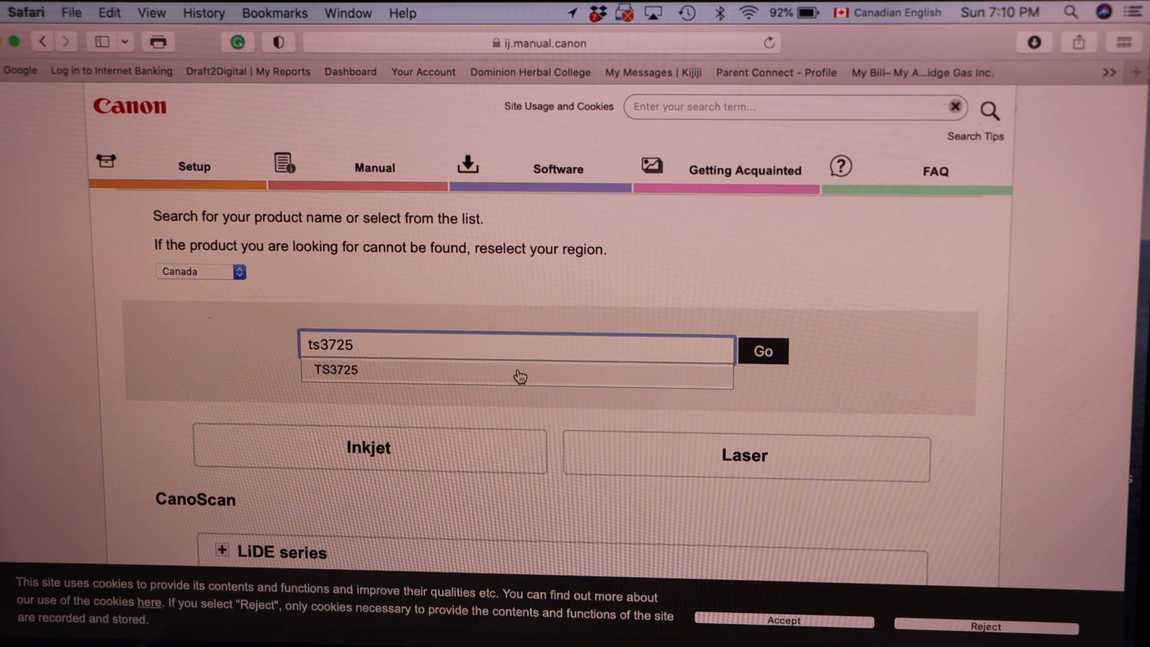
{"action": "left_click", "coordinate": [334, 369]}
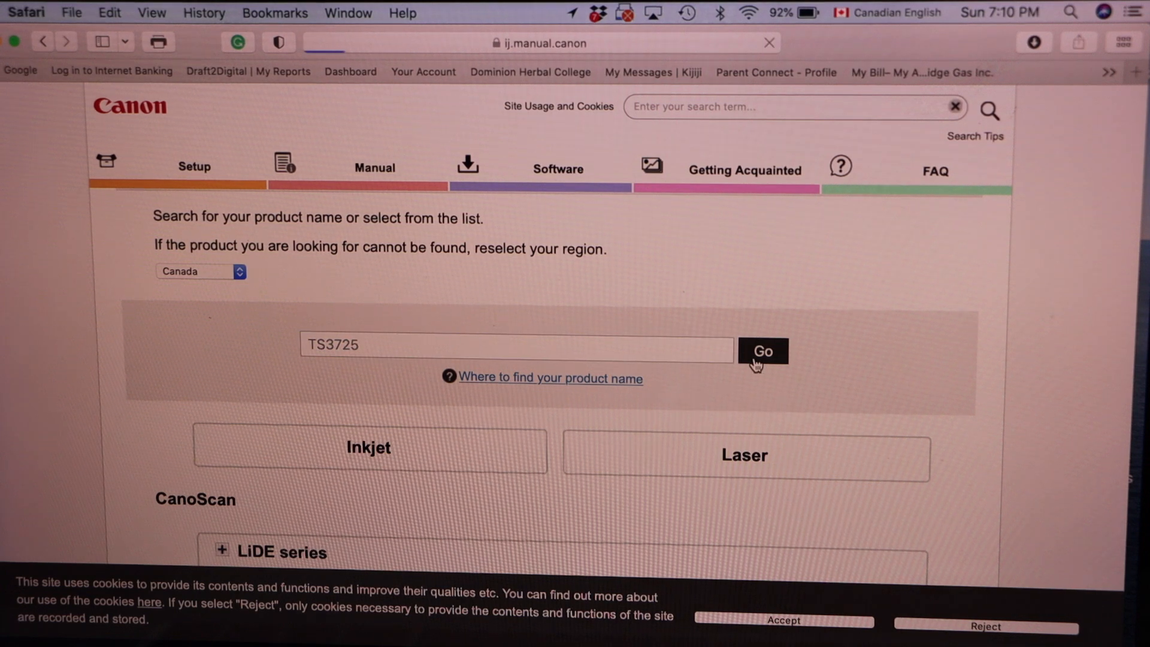
{"action": "left_click", "coordinate": [762, 349]}
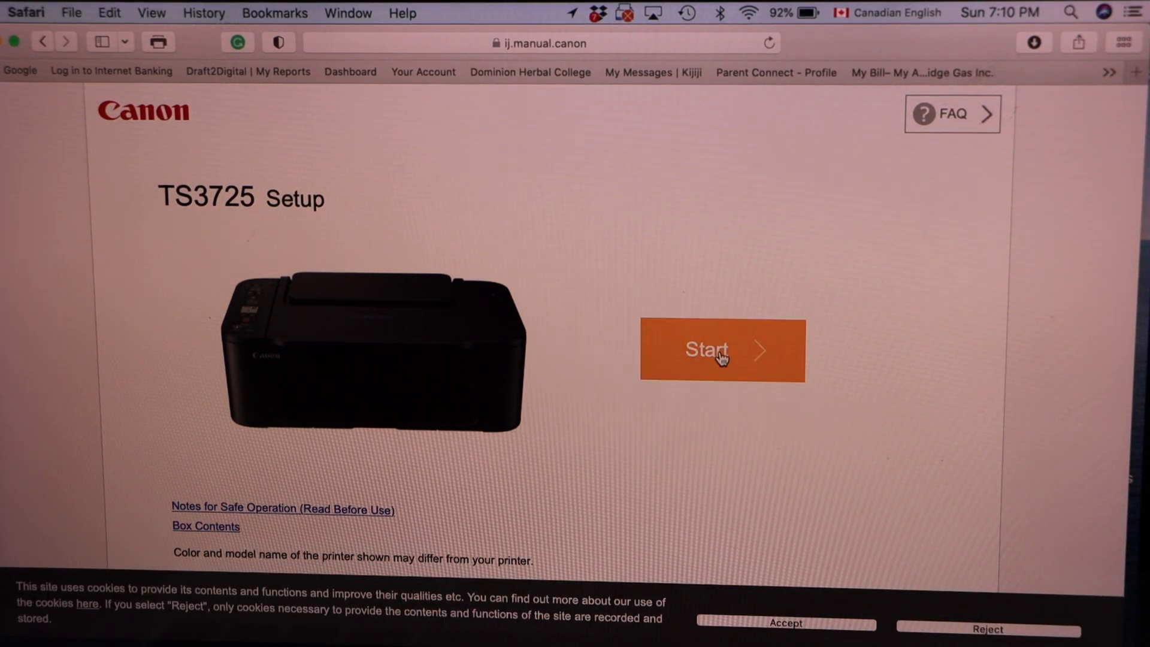
- Start the TS3725 guide, choose Connecting to a Computer and download the macOS setup software
{"action": "left_click", "coordinate": [721, 350]}
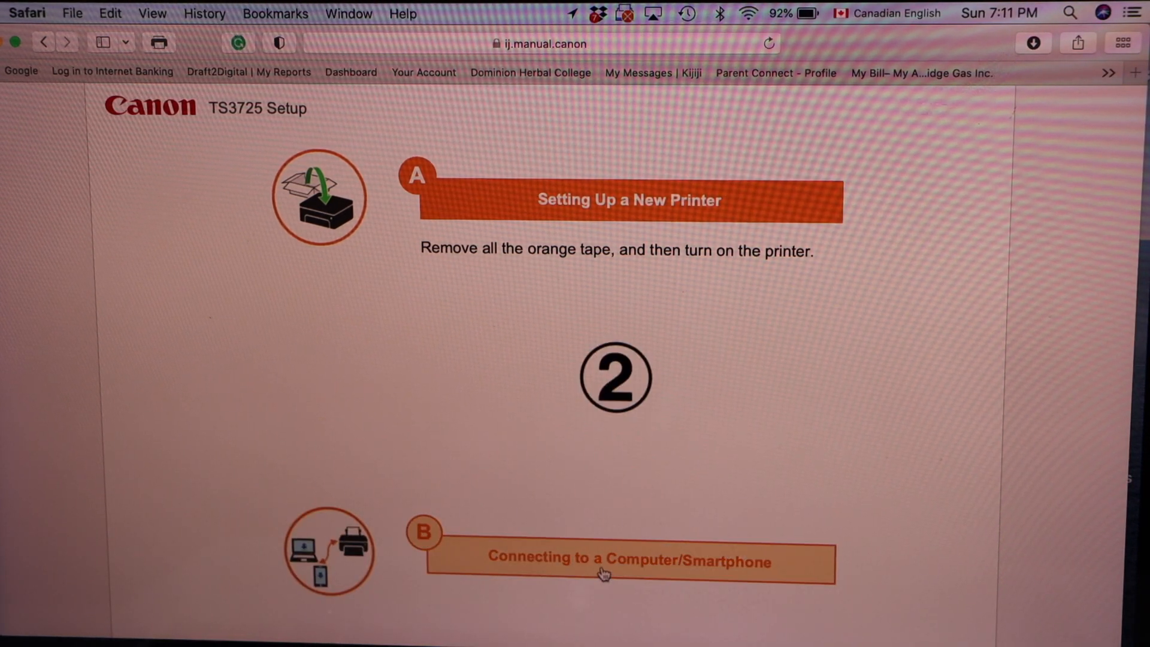
{"action": "left_click", "coordinate": [627, 562]}
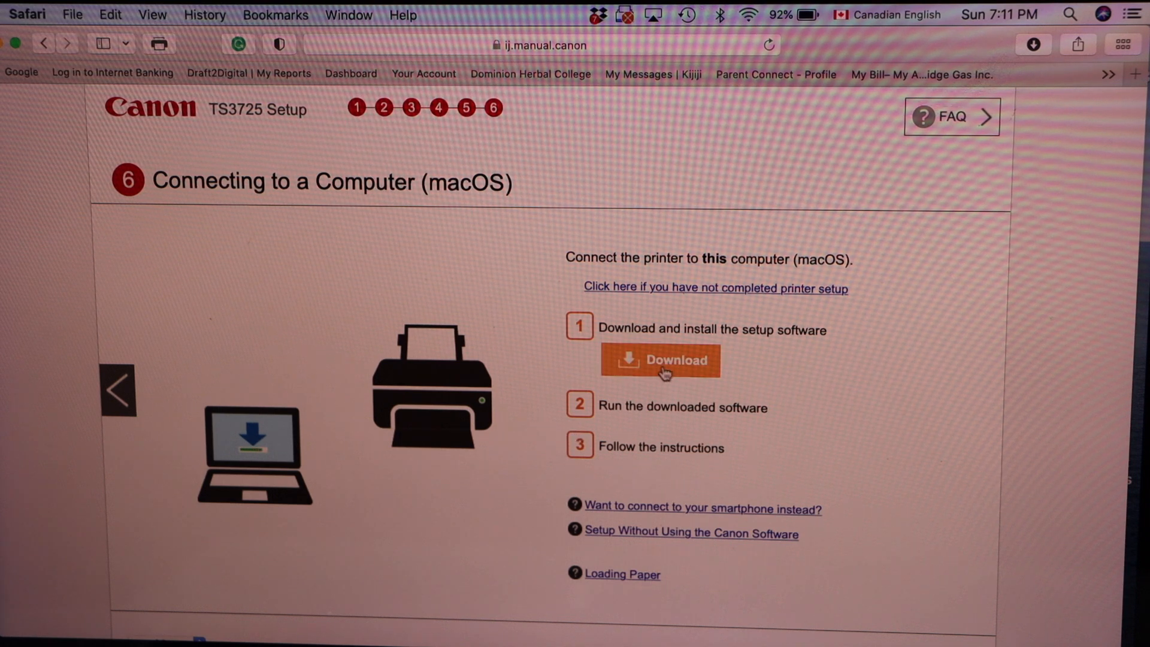
{"action": "left_click", "coordinate": [660, 360]}
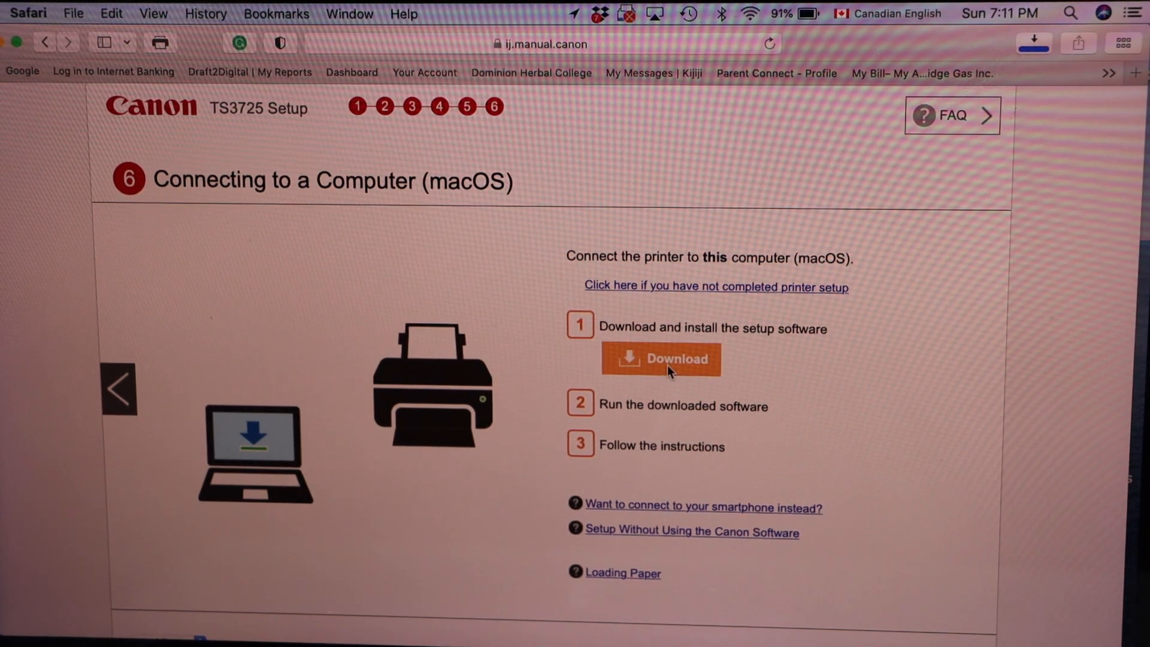
{"action": "left_click", "coordinate": [661, 359]}
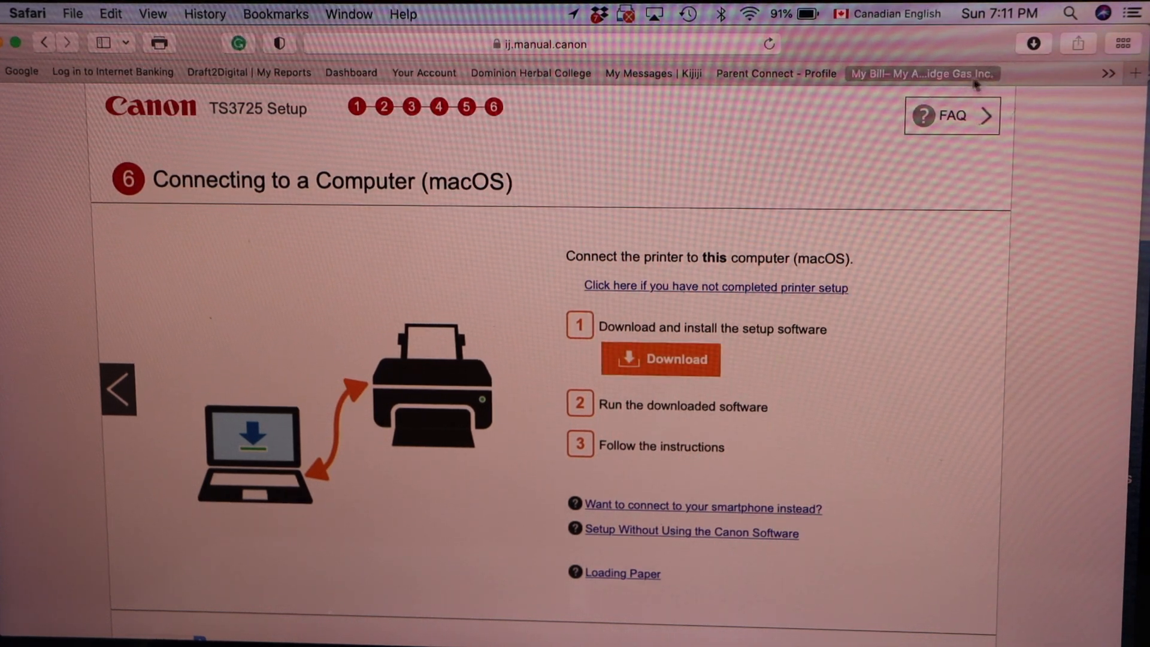
- Show Safari's recent downloads to get at the Canon PRINT installer package
{"action": "left_click", "coordinate": [1033, 44]}
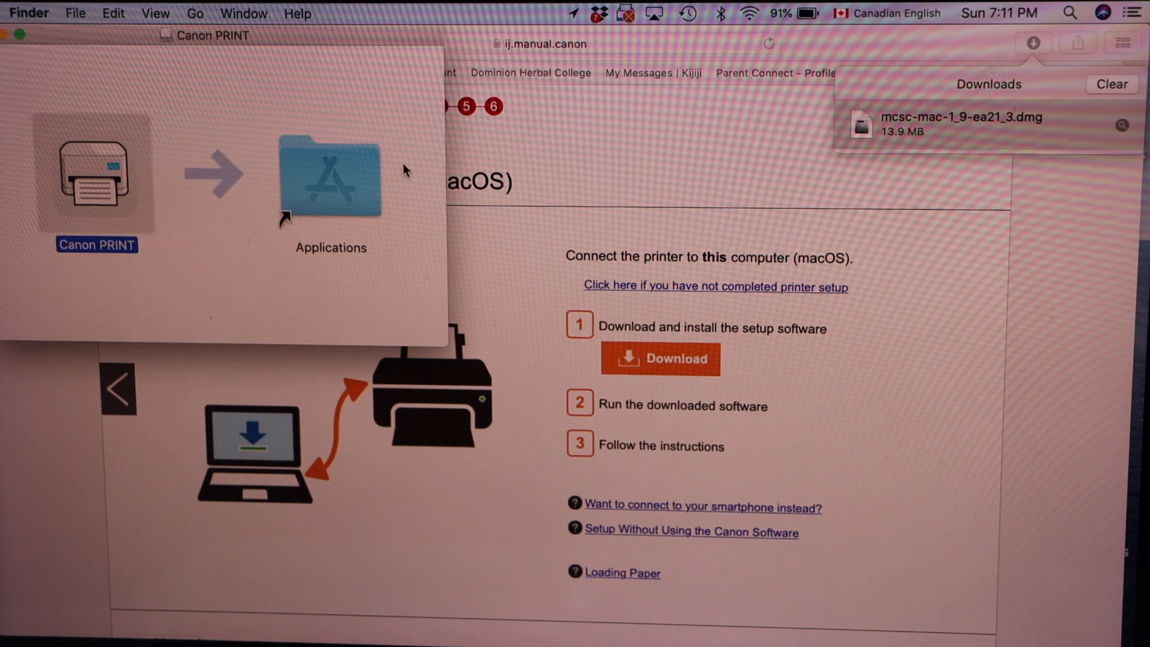
{"action": "mouse_move", "coordinate": [376, 177]}
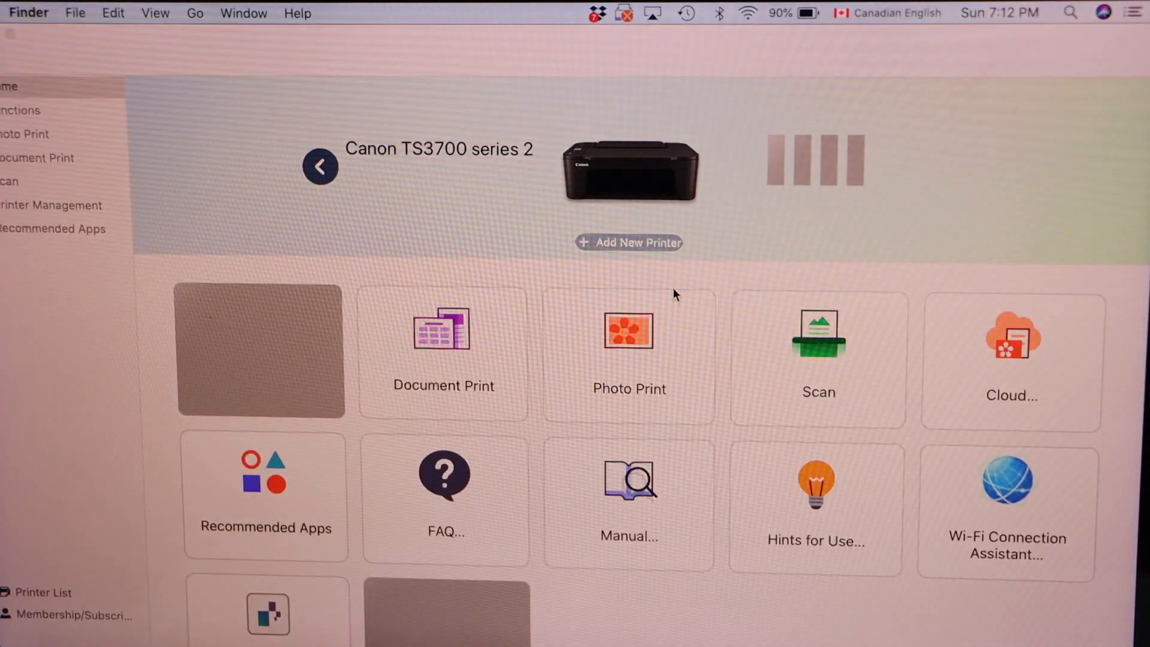
- Begin adding a new printer in Canon PRINT and agree to Set Up Now
{"action": "scroll", "scroll_direction": "down", "scroll_amount": 3}
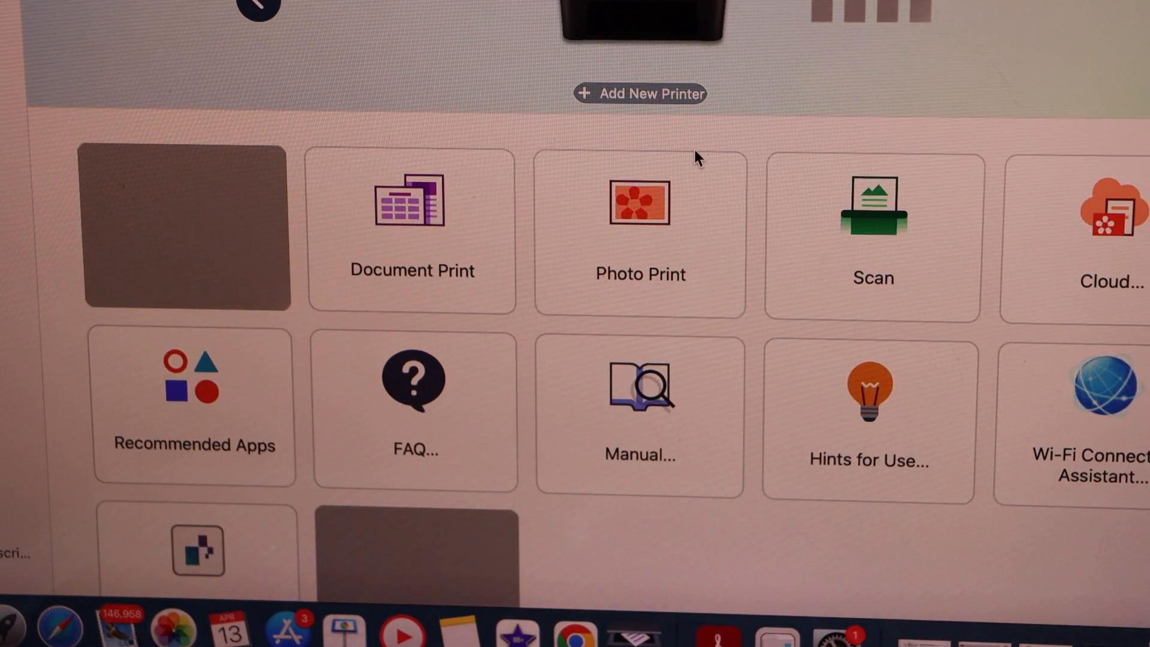
{"action": "mouse_move", "coordinate": [646, 94]}
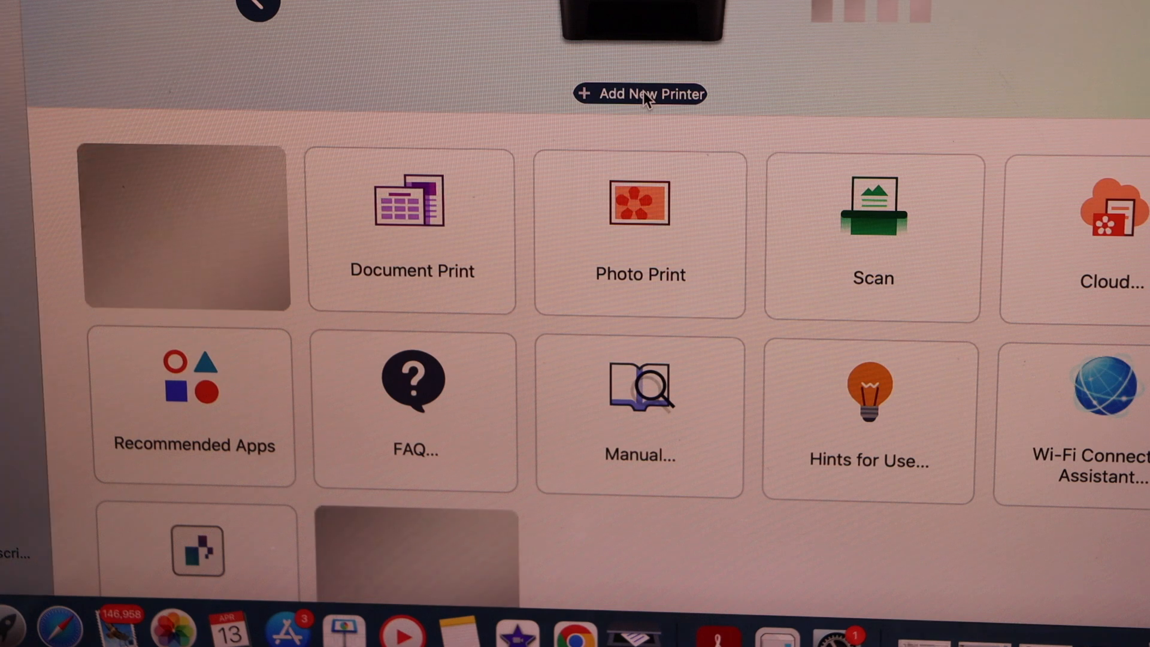
{"action": "left_click", "coordinate": [640, 94]}
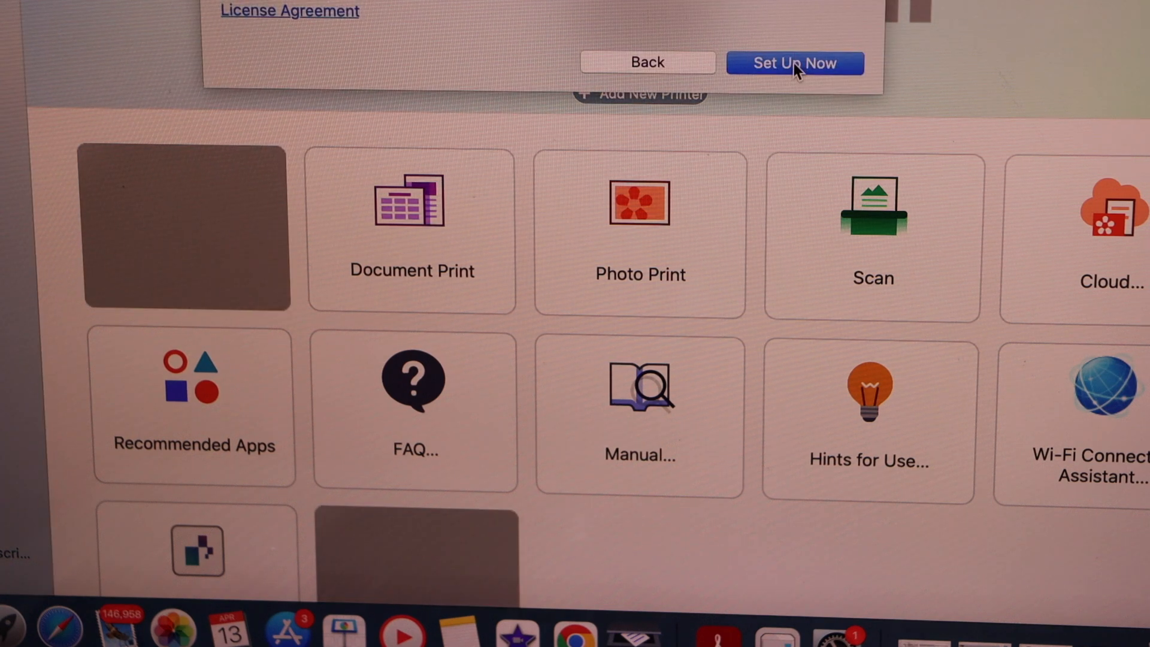
{"action": "left_click", "coordinate": [794, 63]}
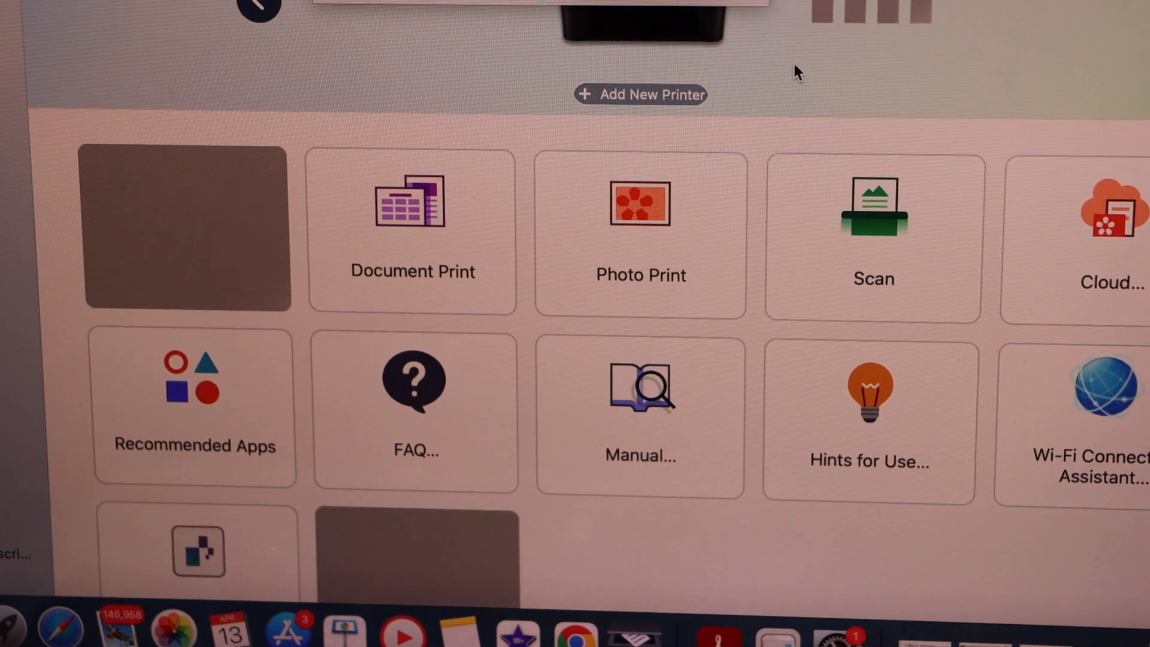
- Start the Master Setup wizard and confirm the printer is powered on
{"action": "left_click", "coordinate": [641, 94]}
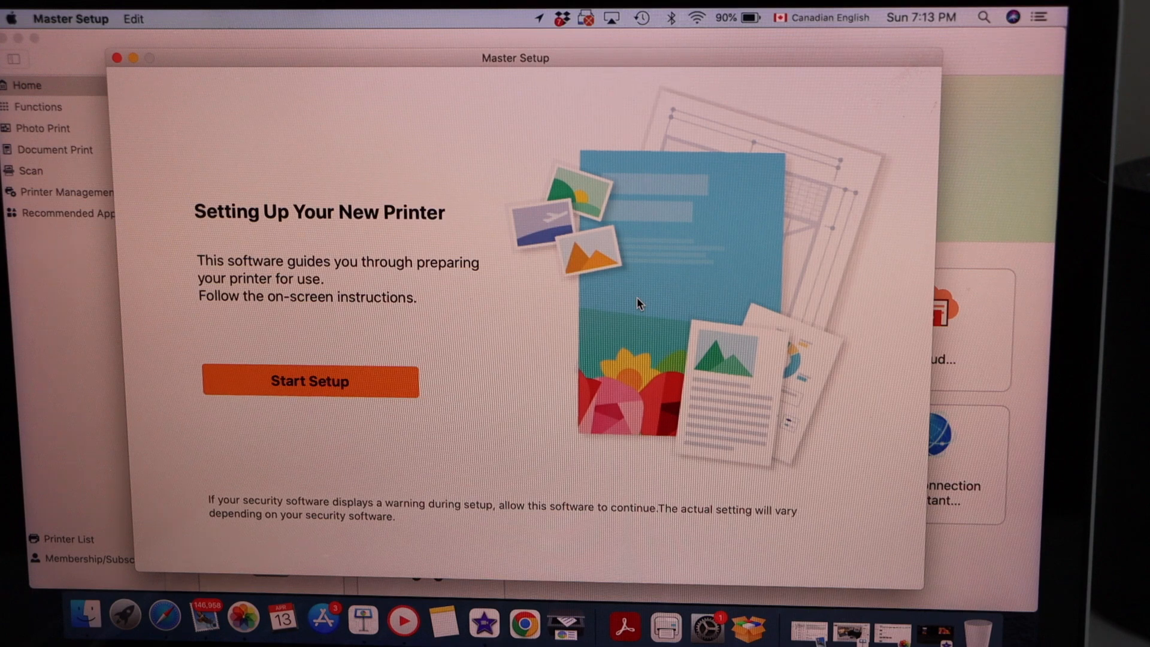
{"action": "left_click", "coordinate": [309, 381]}
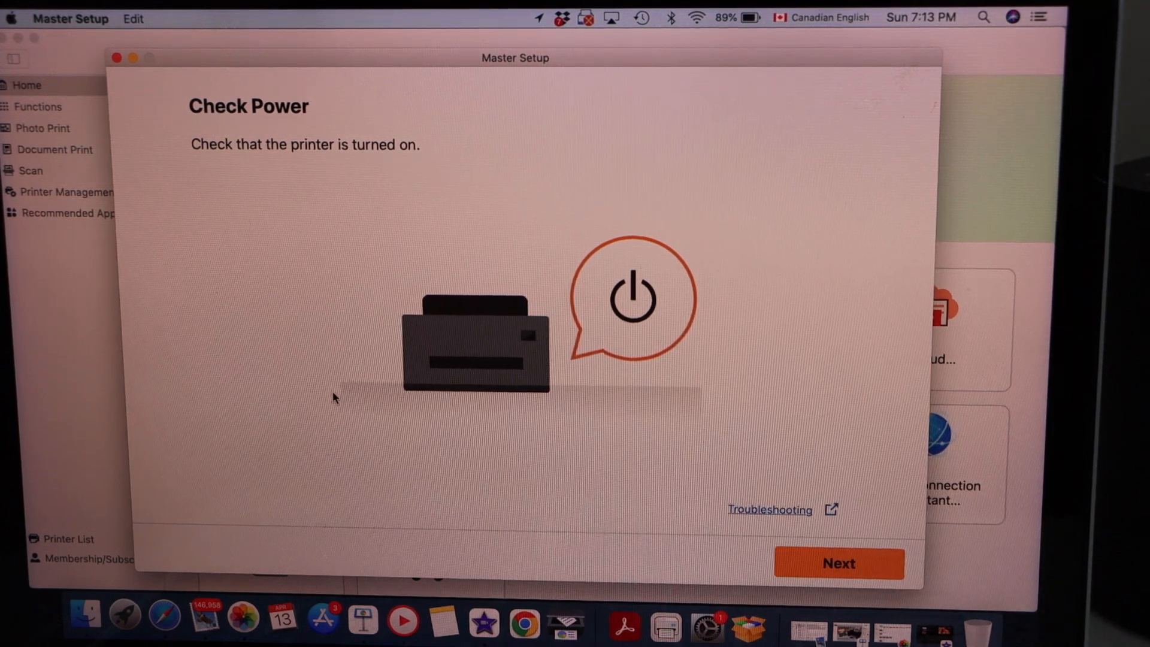
{"action": "mouse_move", "coordinate": [299, 416]}
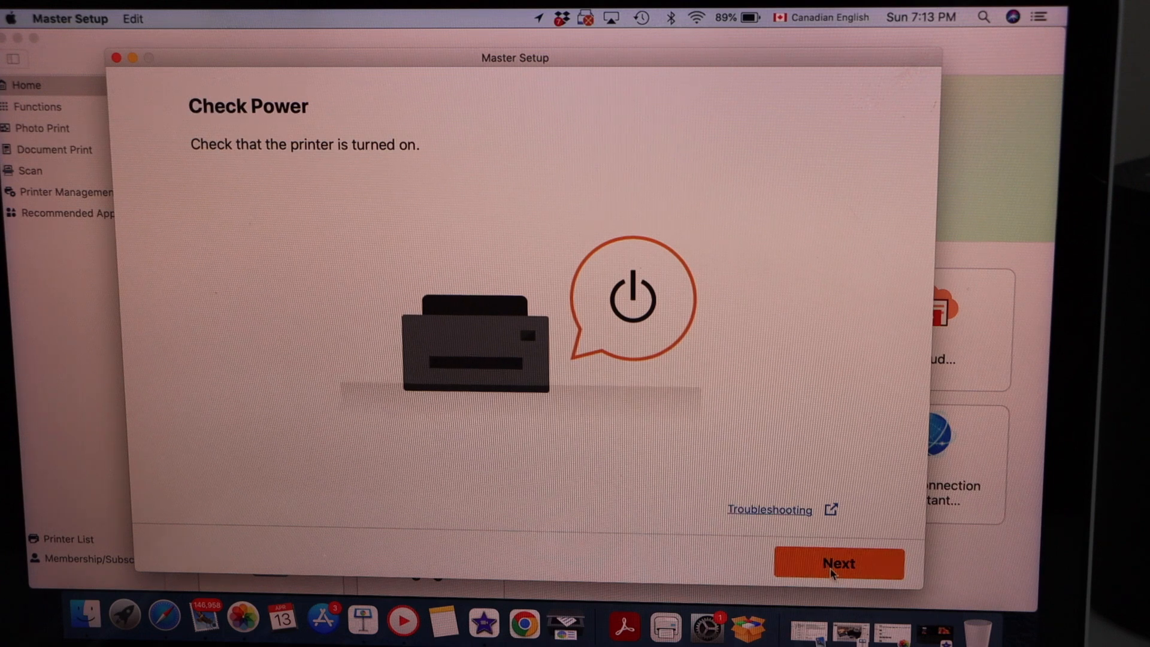
{"action": "left_click", "coordinate": [839, 563]}
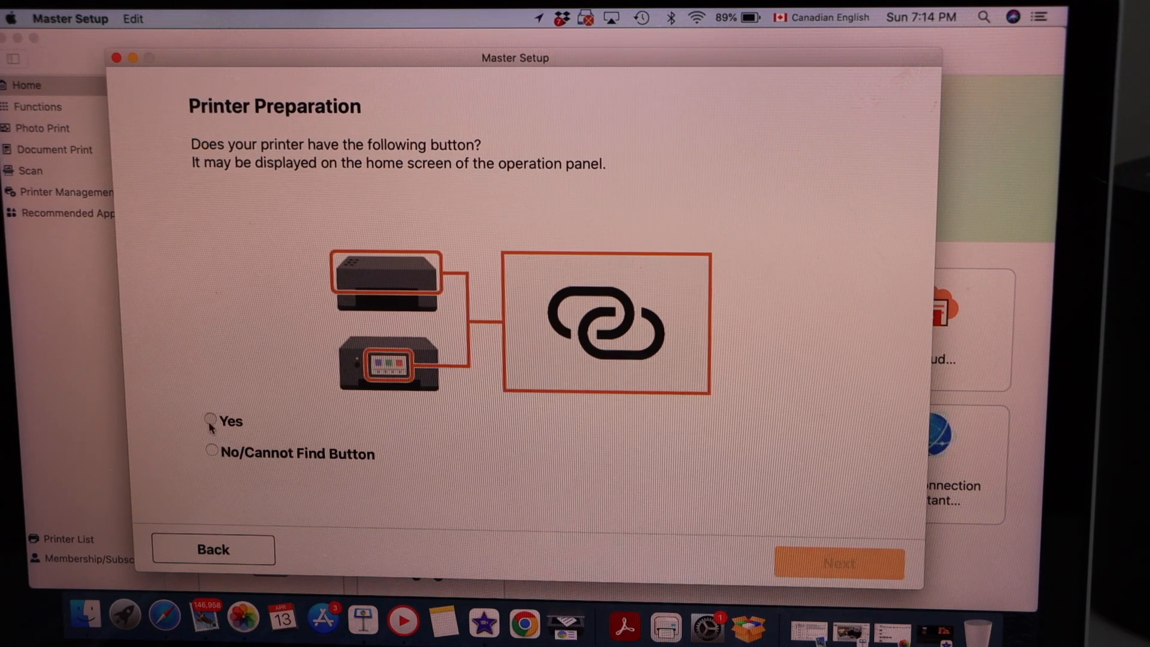
- Answer Yes that the printer has a wireless connect button and continue
{"action": "left_click", "coordinate": [211, 421]}
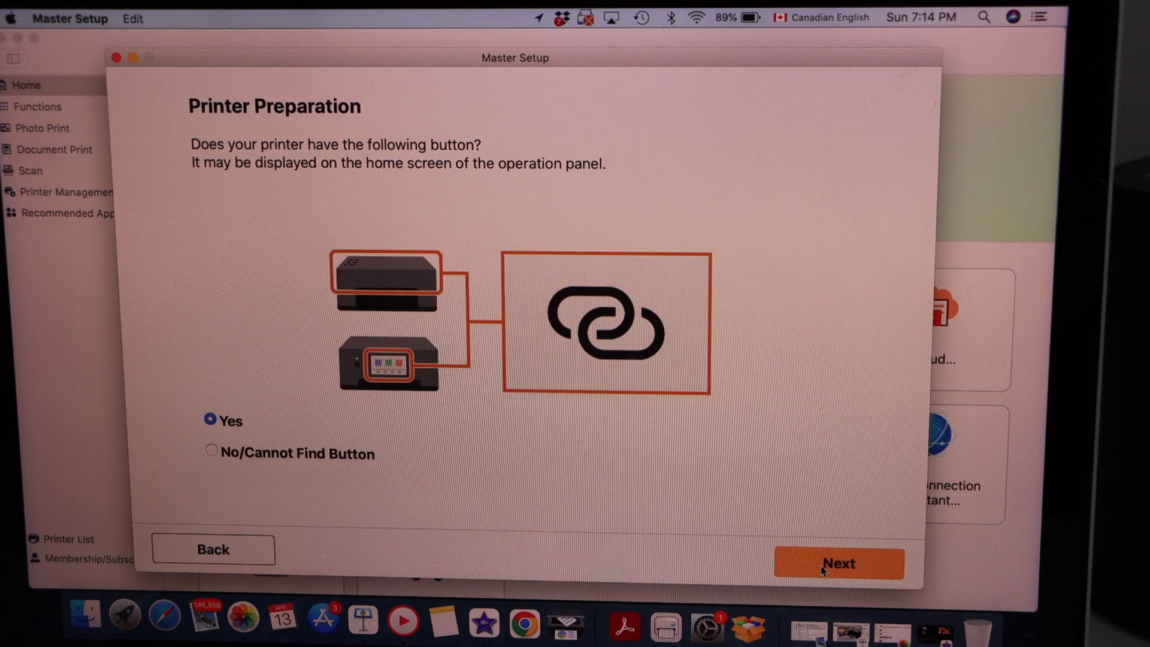
{"action": "left_click", "coordinate": [838, 563]}
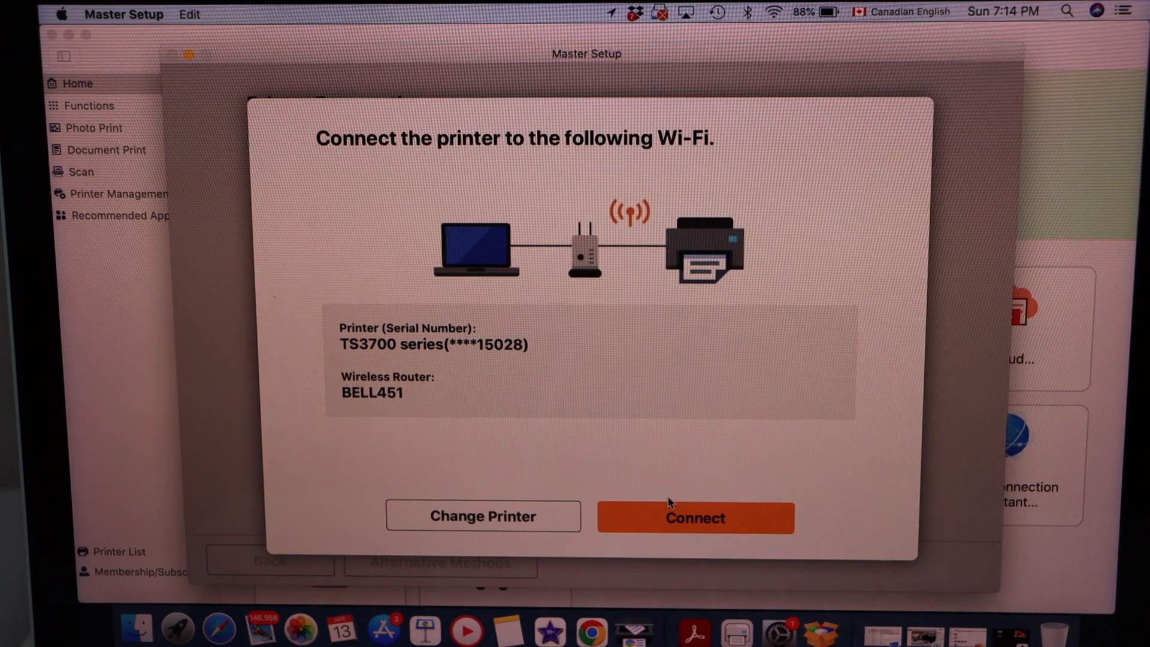
- Connect the printer to the BELL451 Wi-Fi network and allow keychain access to its key
{"action": "left_click", "coordinate": [694, 517]}
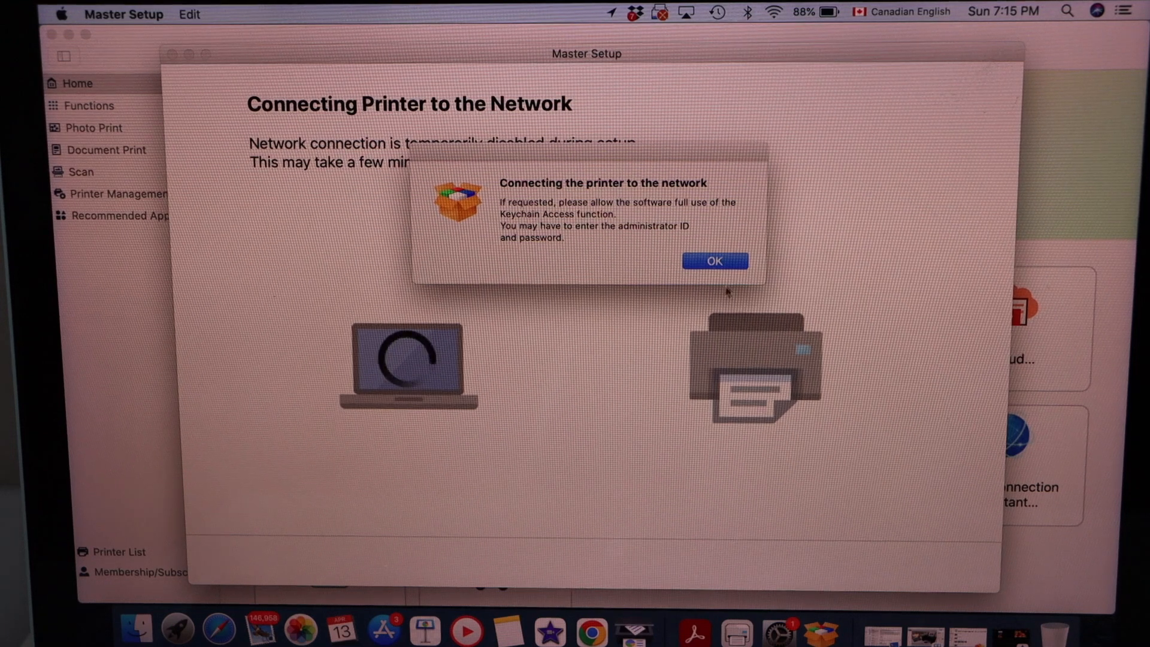
{"action": "left_click", "coordinate": [713, 261]}
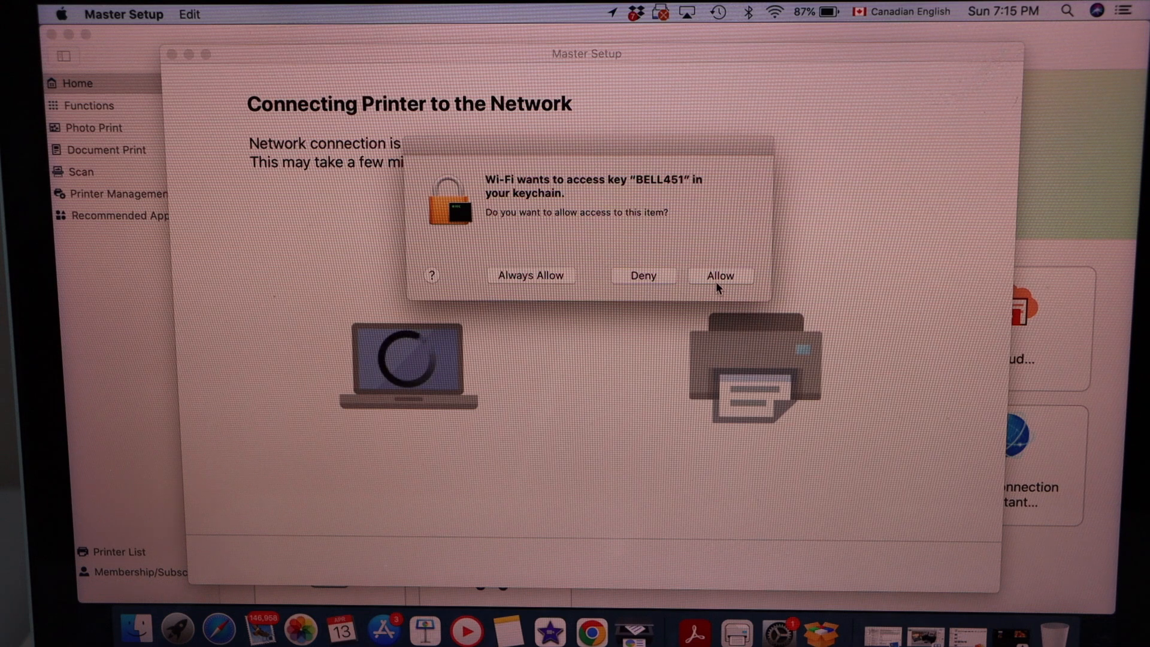
{"action": "left_click", "coordinate": [720, 275]}
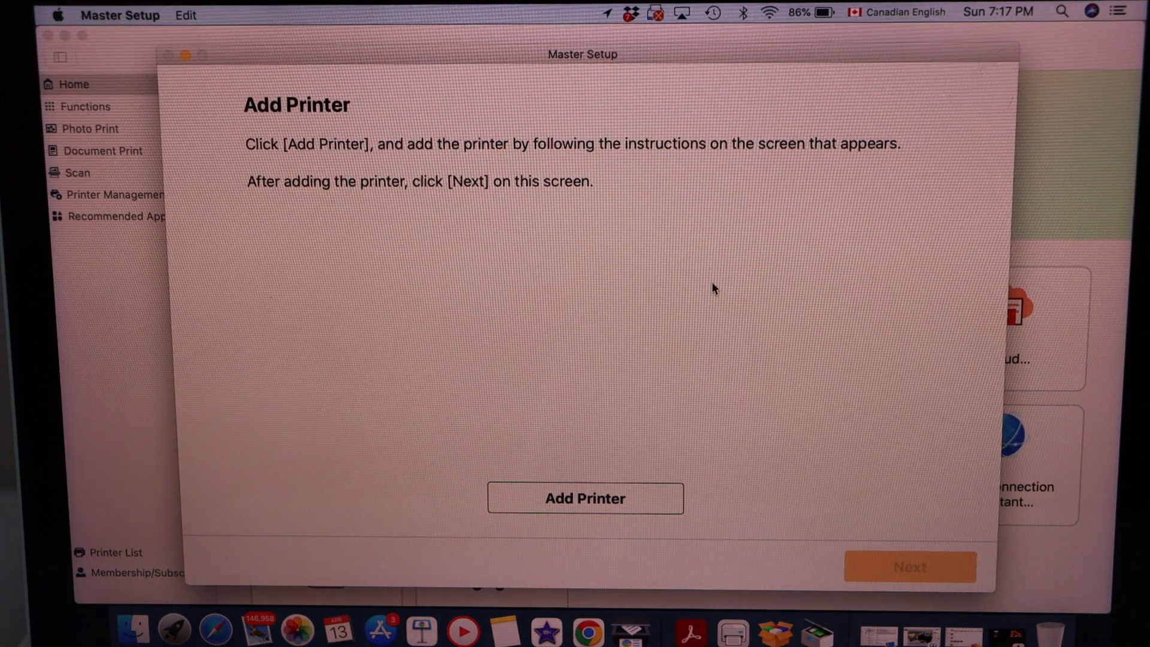
{"action": "mouse_move", "coordinate": [584, 510]}
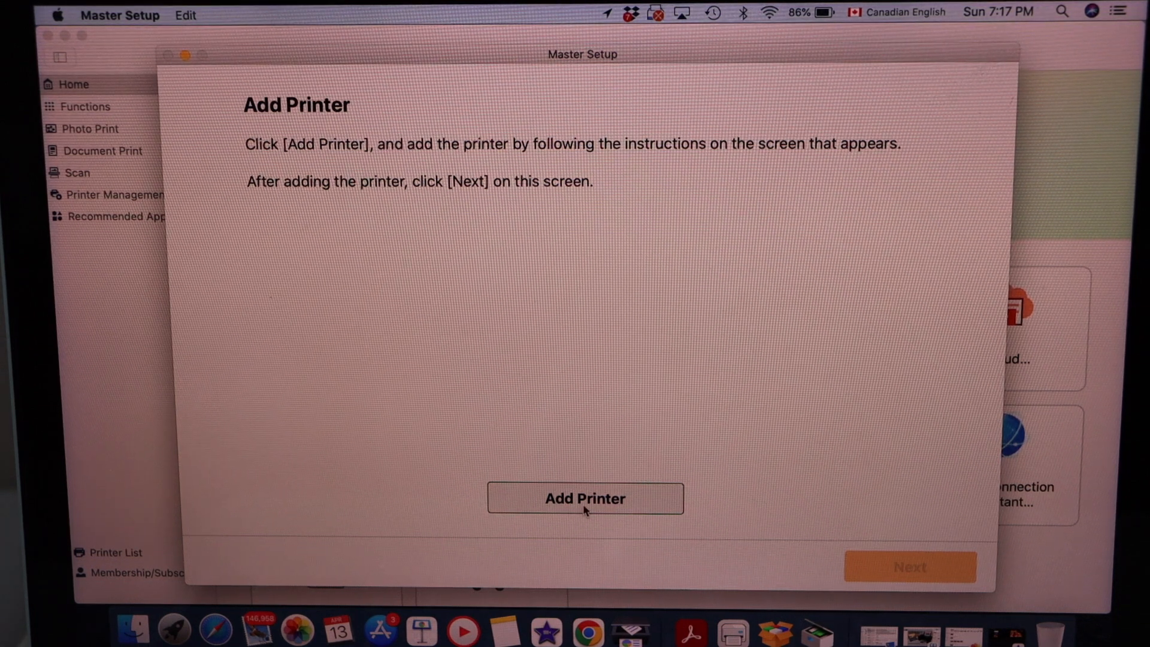
- Bring up the macOS Add printer dialog listing the Canon TS3700 series
{"action": "left_click", "coordinate": [584, 497]}
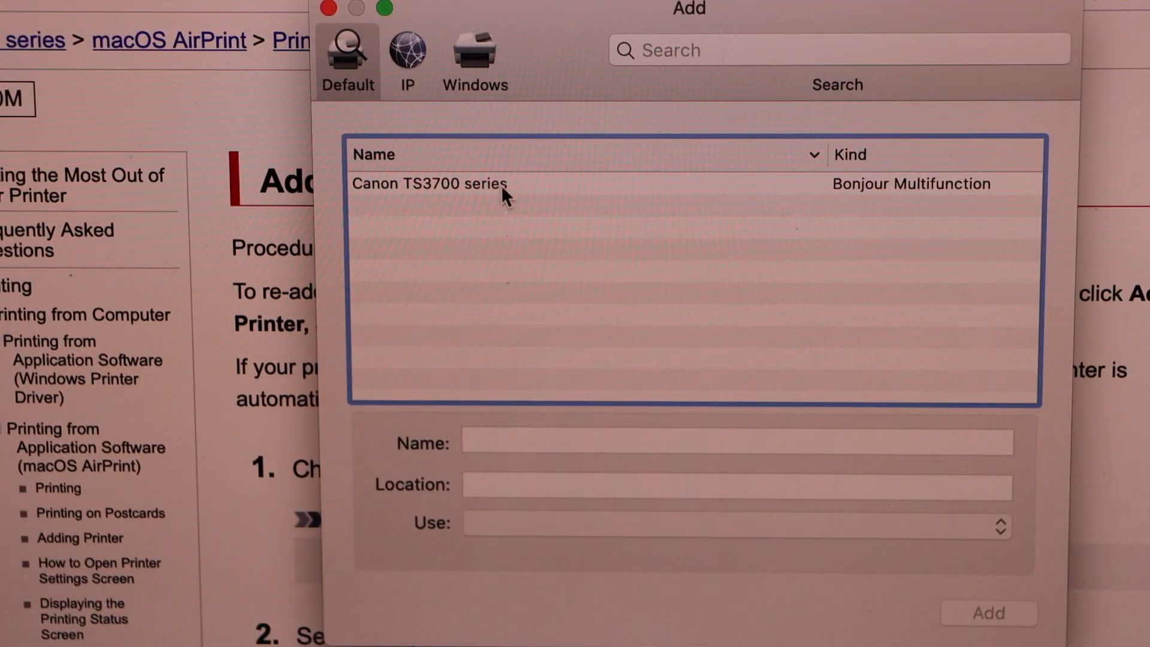
- Add Canon TS3700 series as a new Secure AirPrint printer despite an existing one
{"action": "left_click", "coordinate": [429, 183]}
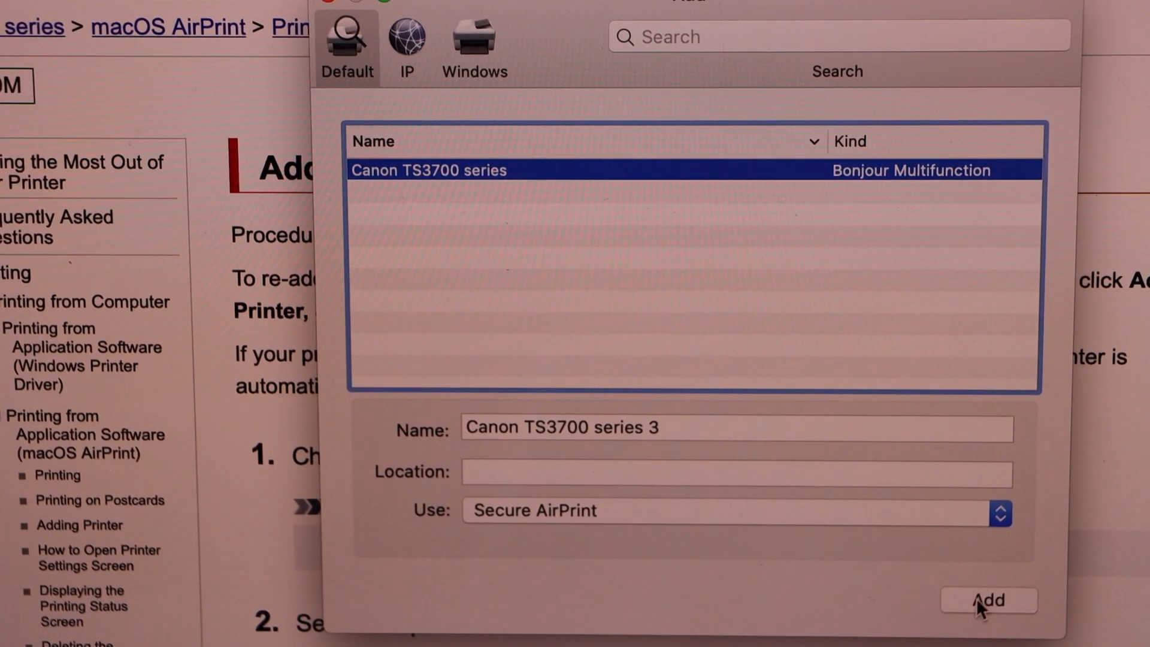
{"action": "left_click", "coordinate": [989, 599]}
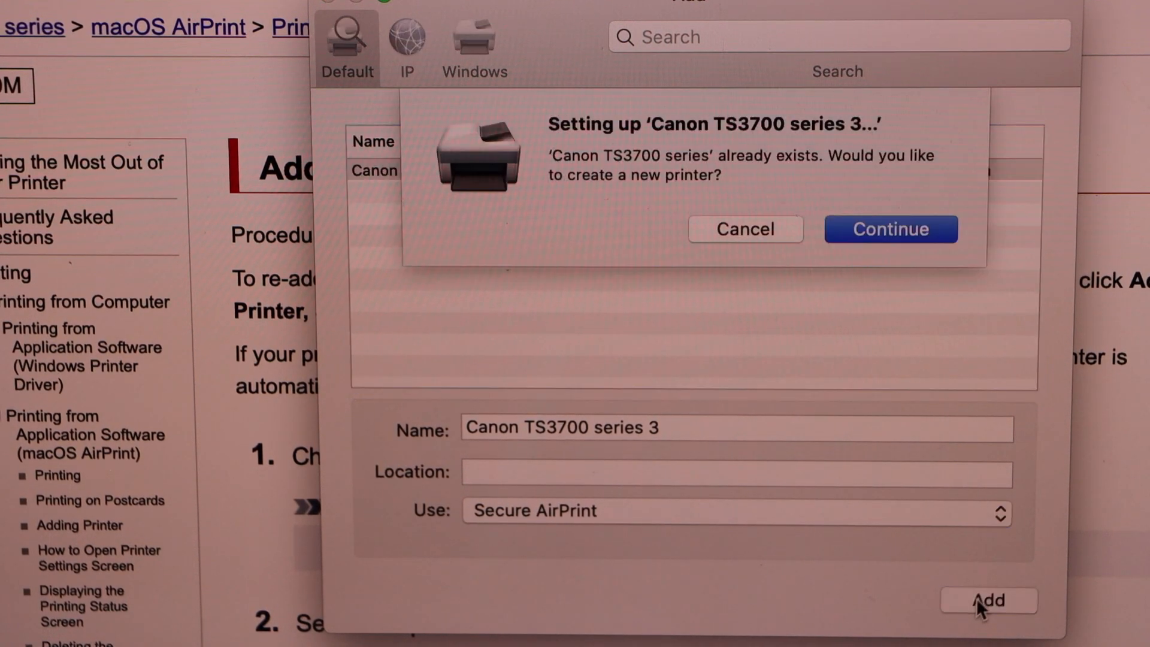
{"action": "left_click", "coordinate": [889, 229]}
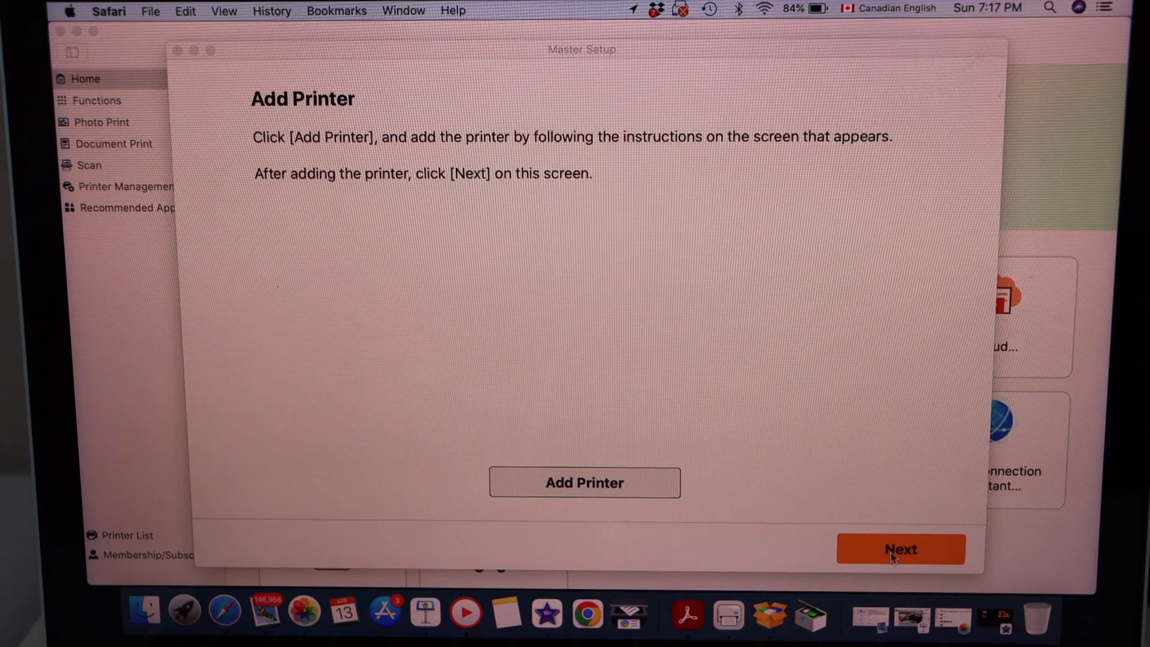
- Continue past the added printer and send a test print from the Installation Complete screen
{"action": "left_click", "coordinate": [901, 549]}
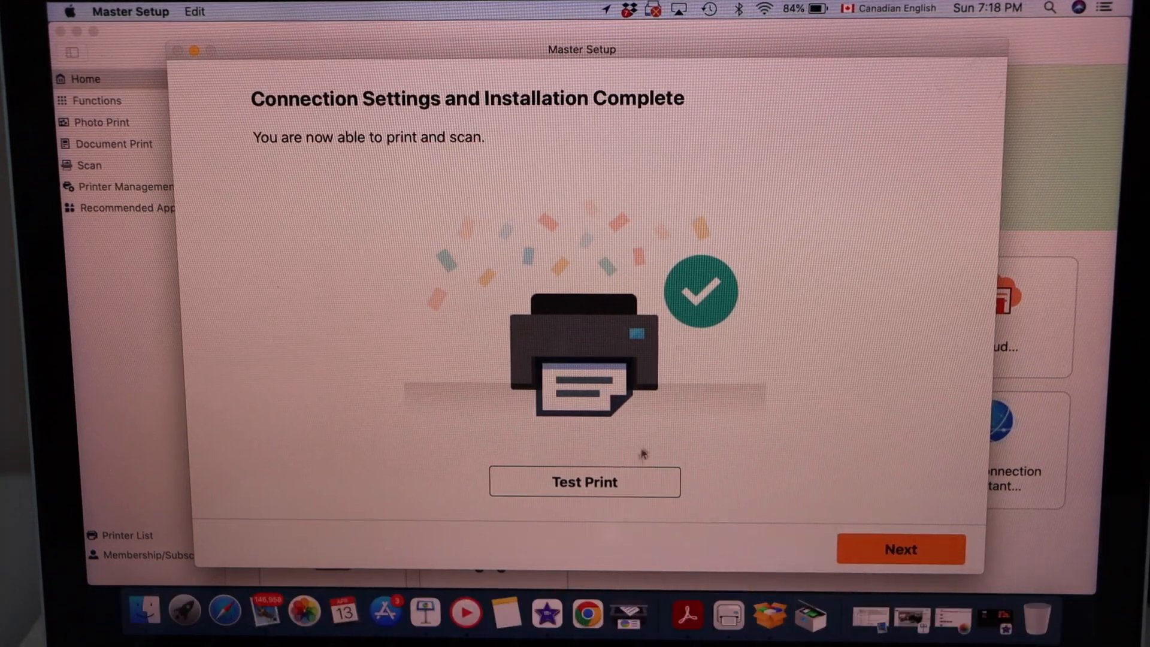
{"action": "left_click", "coordinate": [585, 482]}
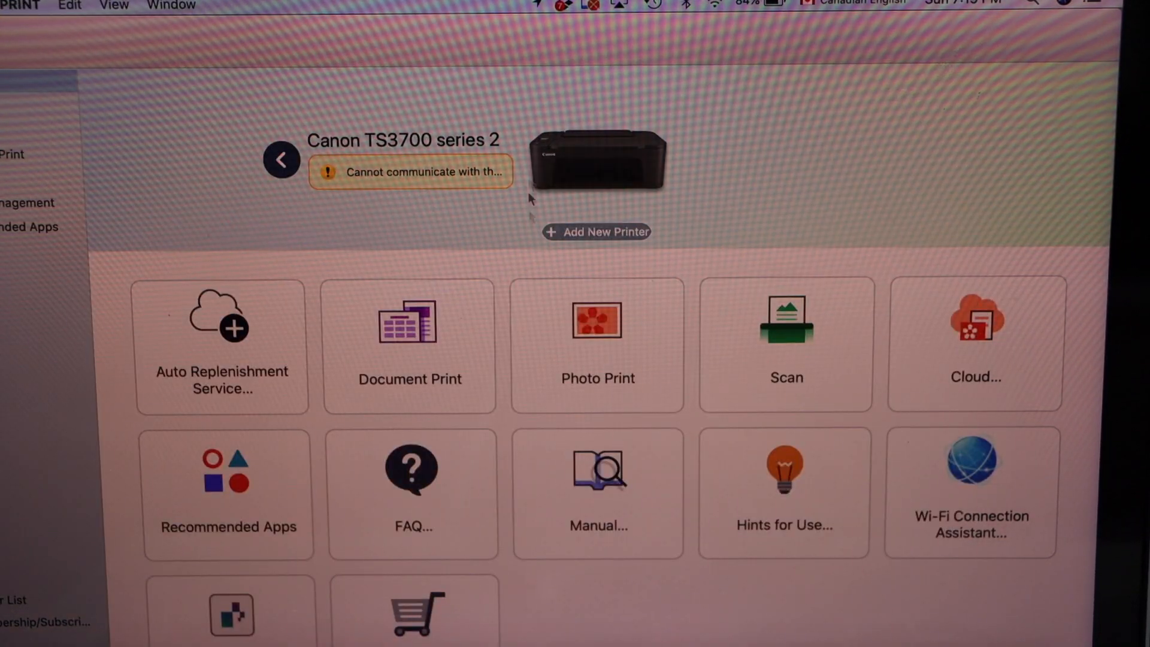
{"action": "mouse_move", "coordinate": [550, 270]}
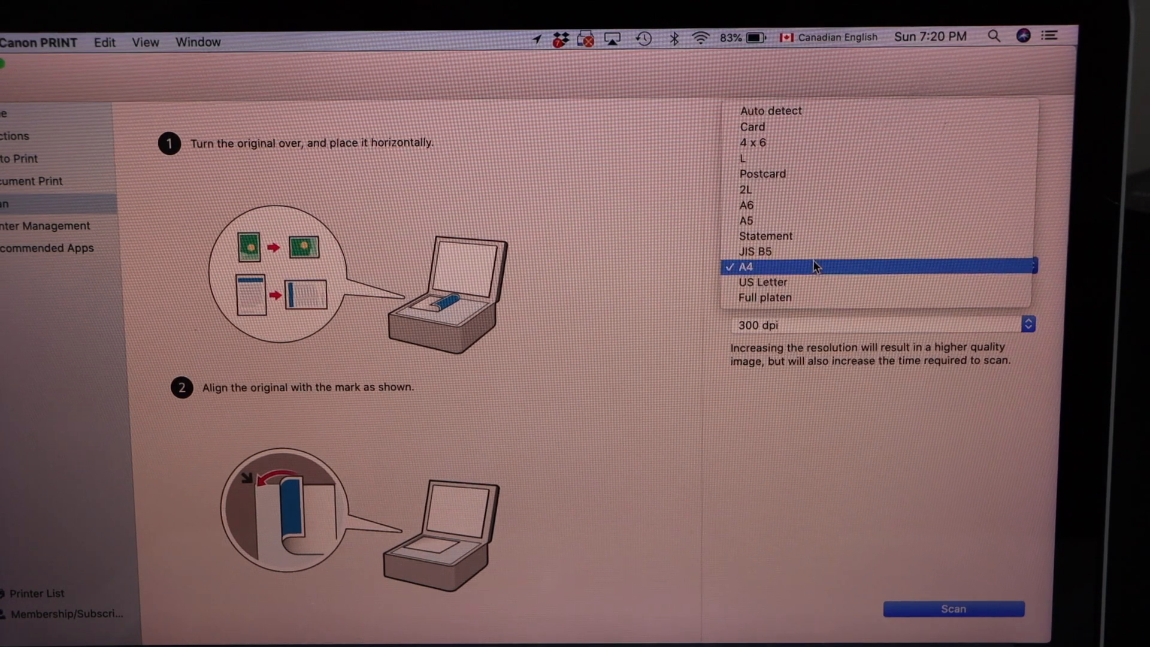
{"action": "mouse_move", "coordinate": [762, 282]}
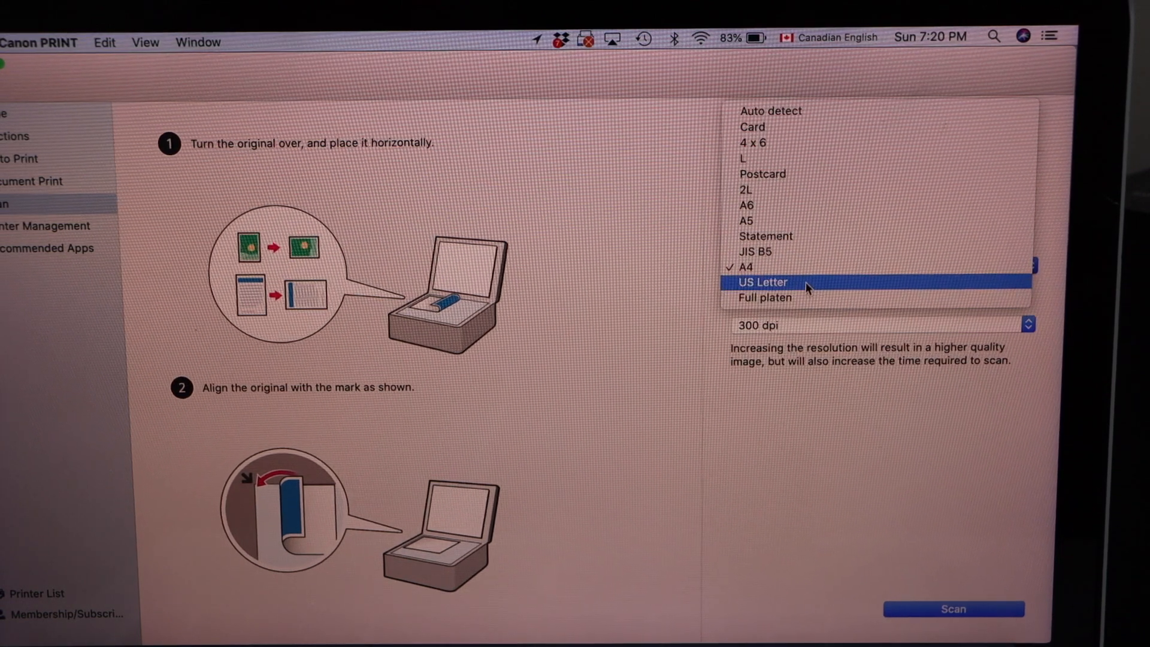
- Set Original Size to US Letter and start the scan at 300 dpi
{"action": "left_click", "coordinate": [763, 281]}
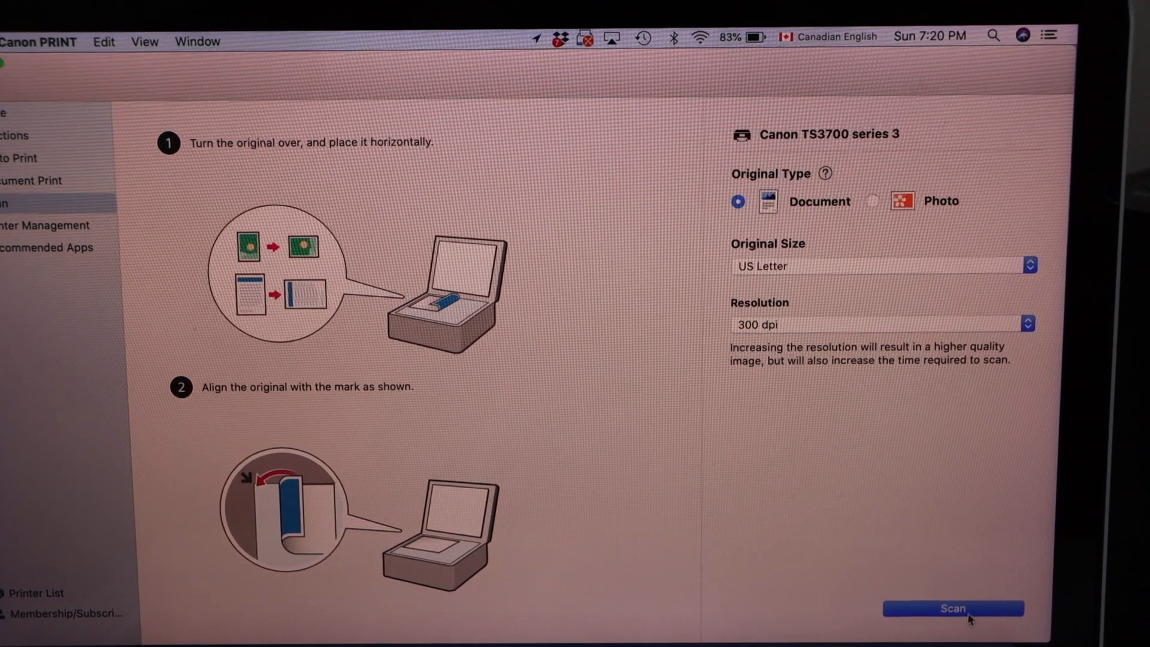
{"action": "left_click", "coordinate": [953, 608]}
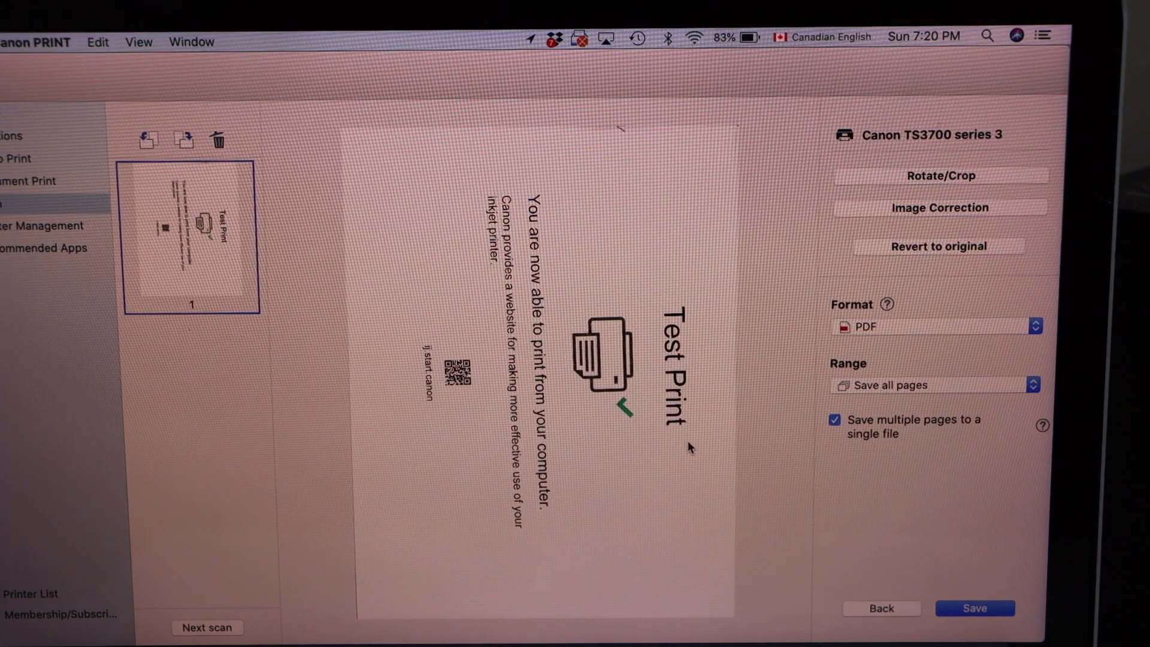
- Keep PDF as the format and save the scan to Documents as 'TEST PRINT'
{"action": "left_click", "coordinate": [935, 325]}
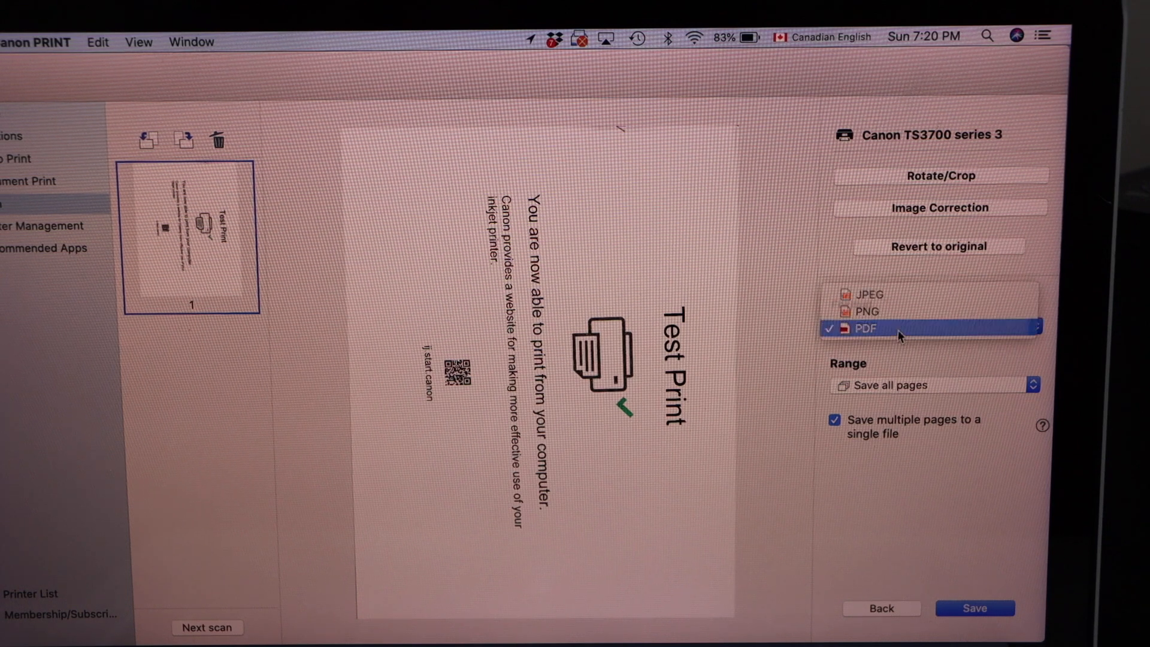
{"action": "left_click", "coordinate": [866, 327]}
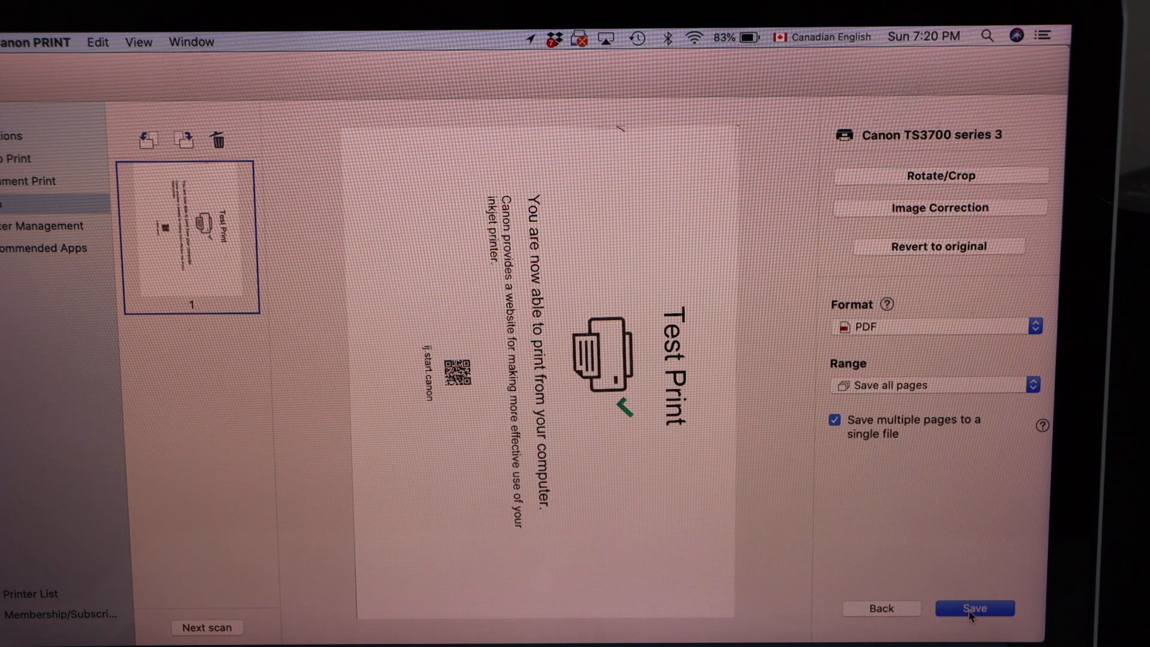
{"action": "left_click", "coordinate": [974, 608]}
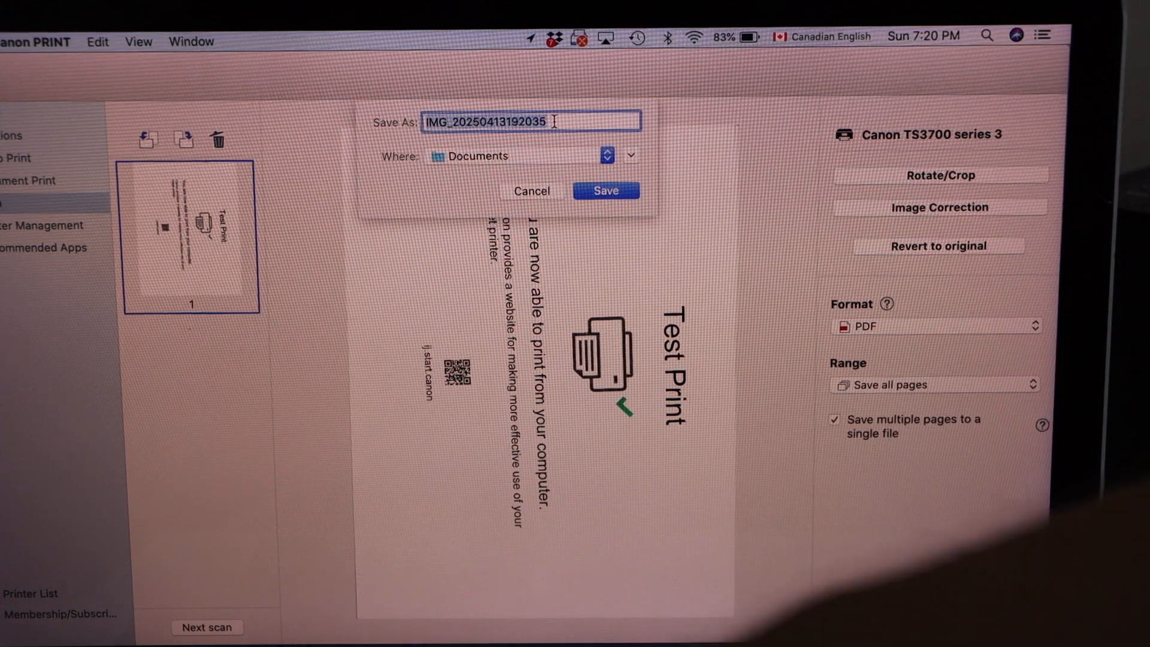
{"action": "type", "text": "TEST PR"}
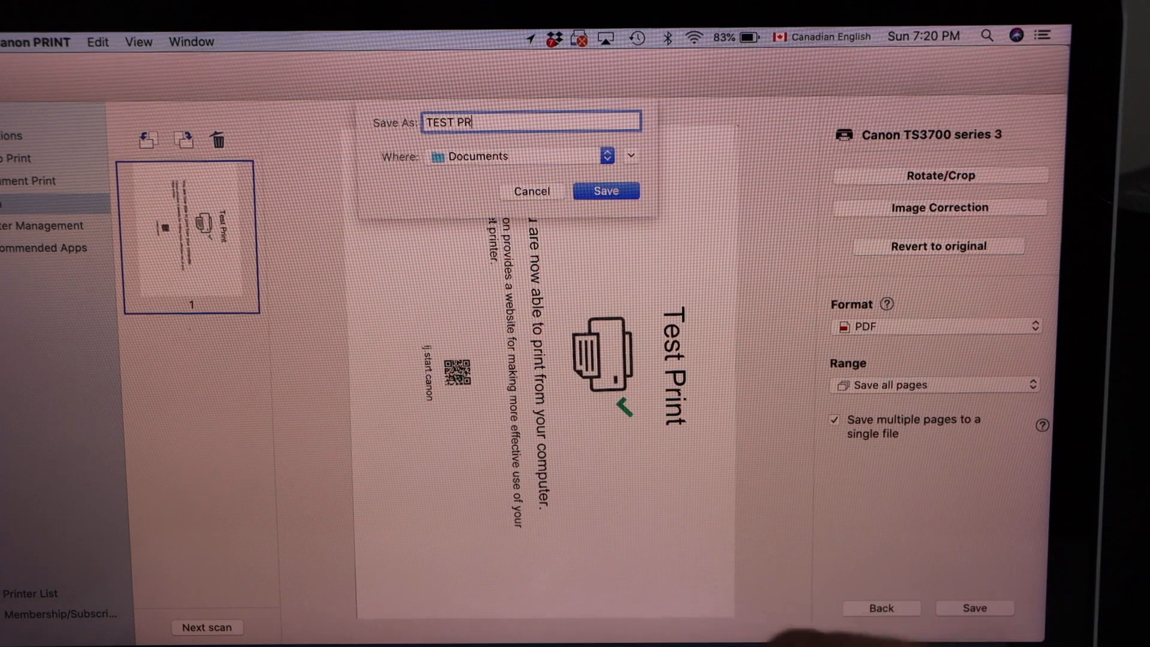
{"action": "type", "text": "INT"}
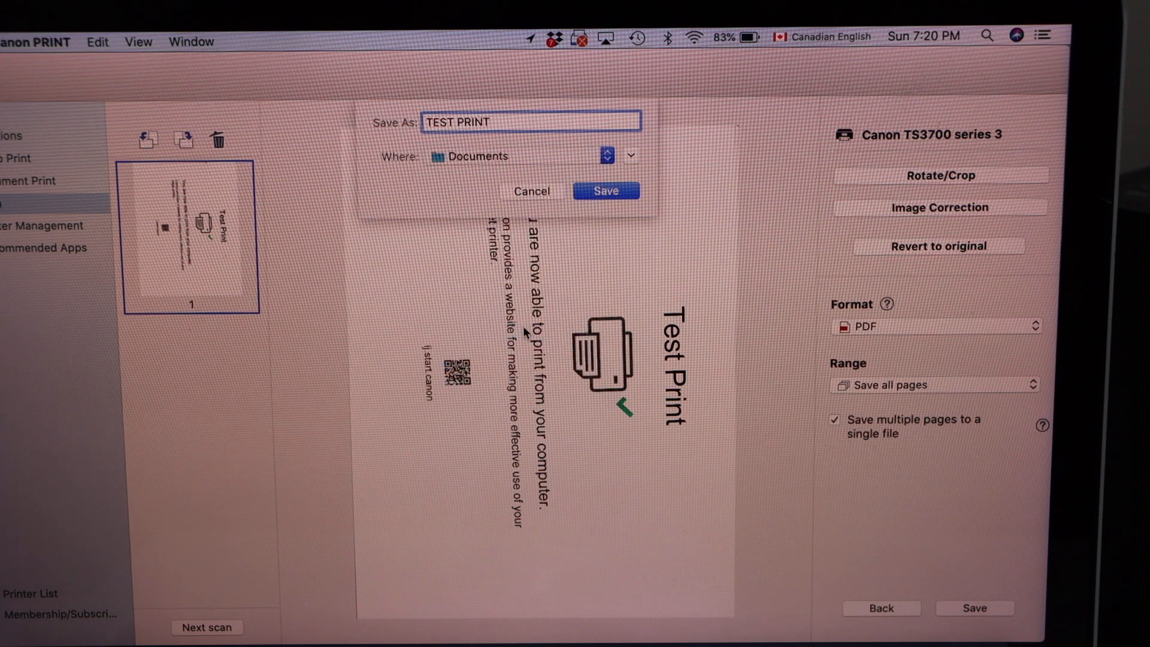
{"action": "left_click", "coordinate": [606, 191]}
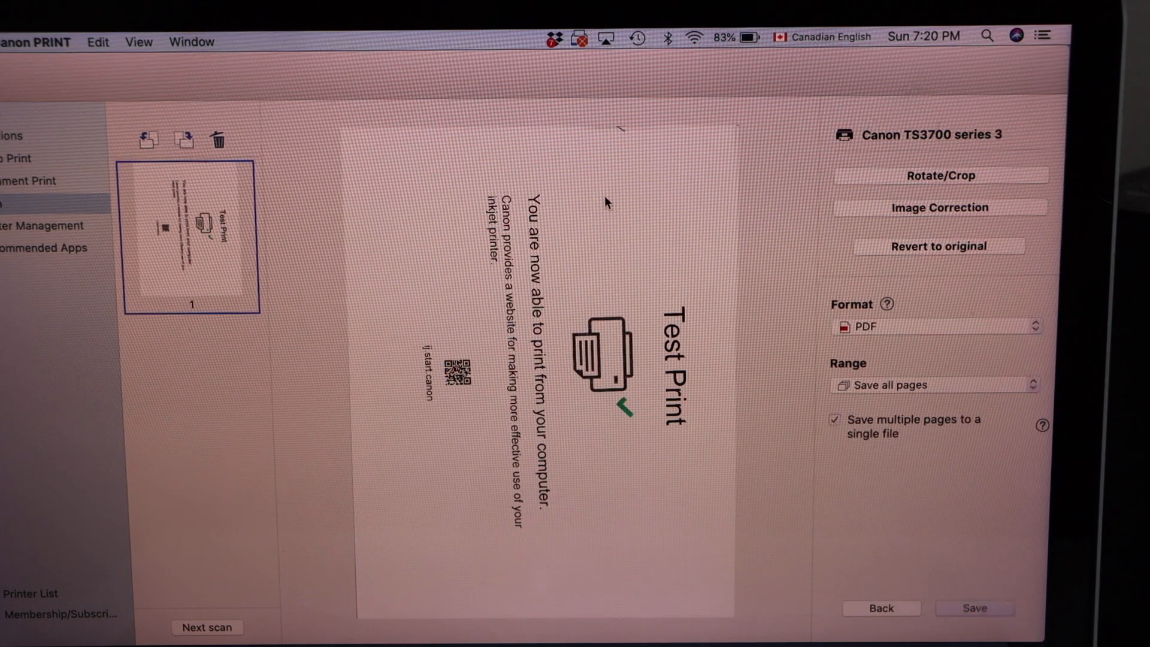